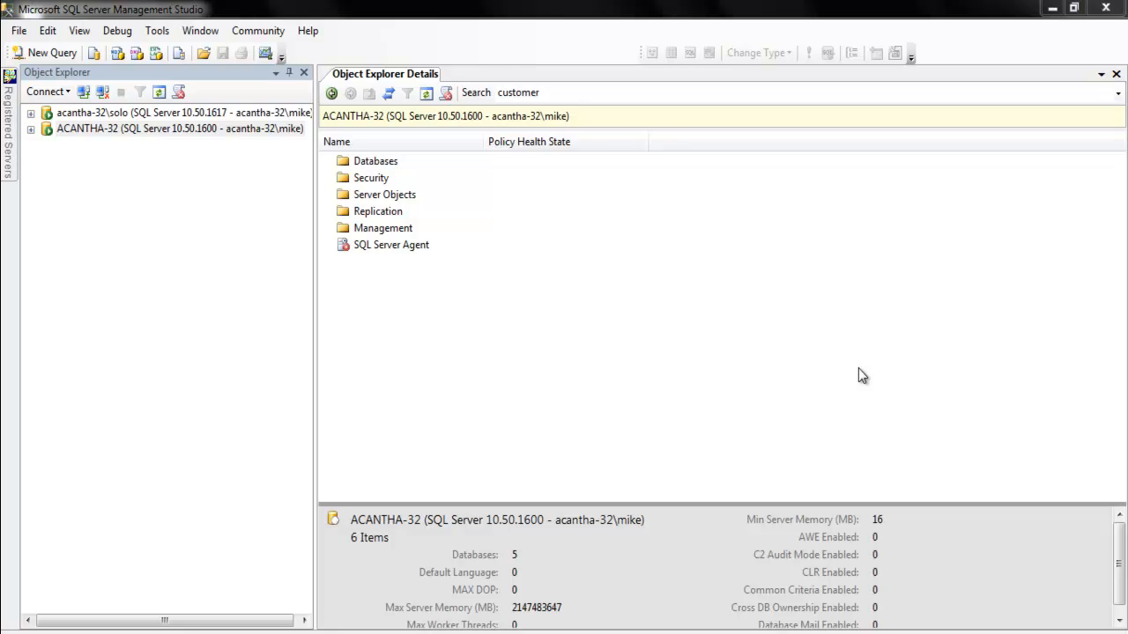
{"action": "mouse_move", "coordinate": [783, 315]}
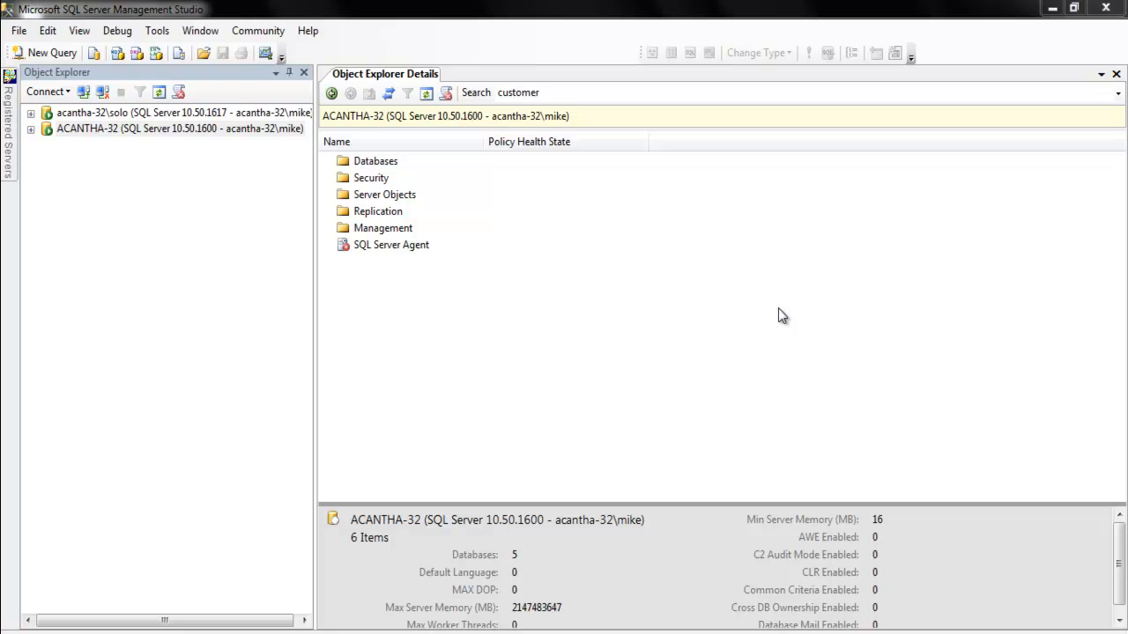
{"action": "mouse_move", "coordinate": [777, 315]}
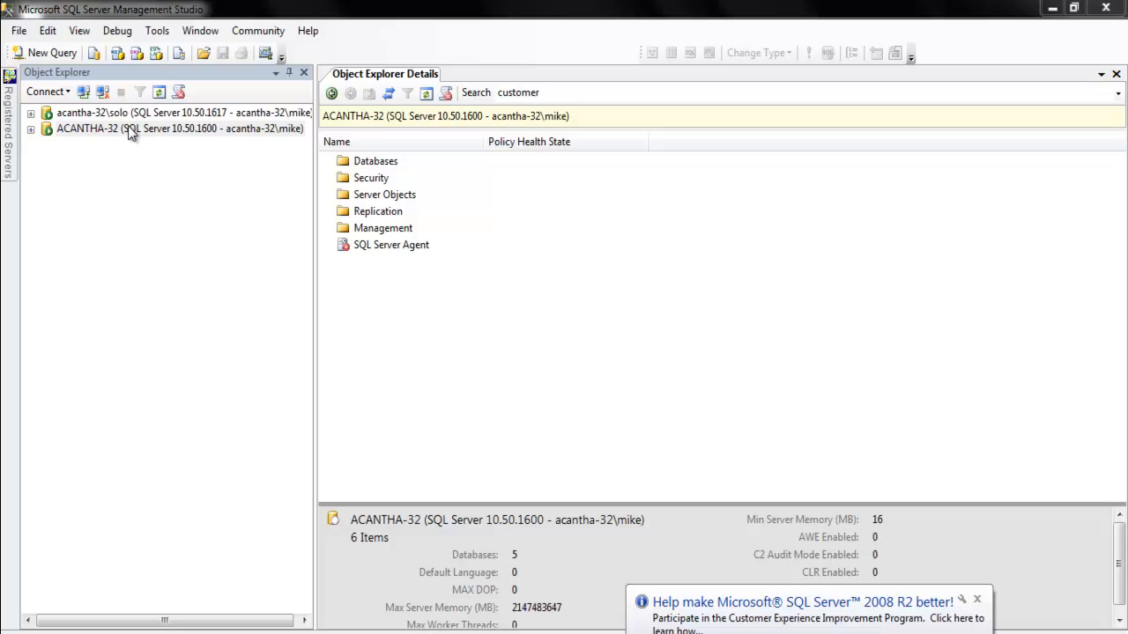
Expand the ACANTHA-32 and solo server trees and show the default instance's databases
{"action": "left_click", "coordinate": [176, 129]}
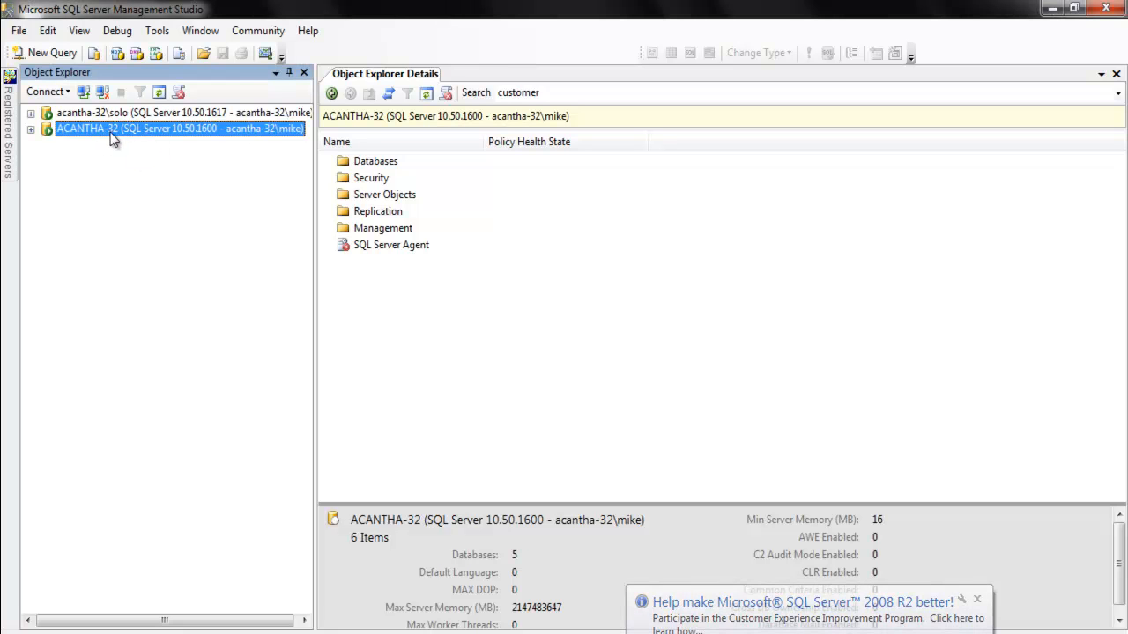
{"action": "left_click", "coordinate": [183, 113]}
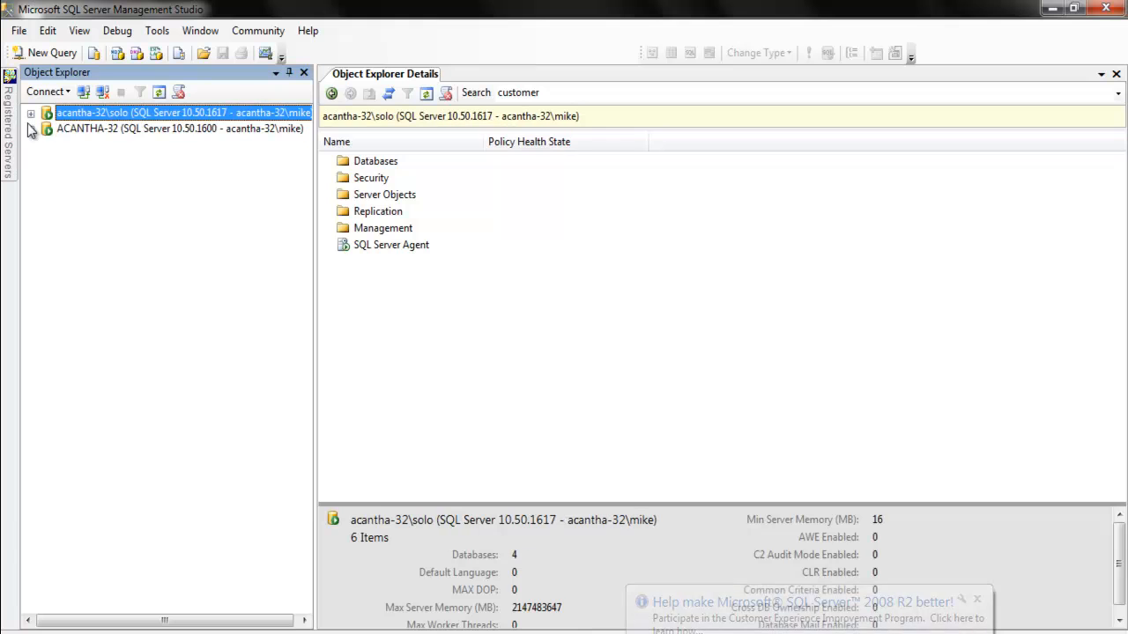
{"action": "left_click", "coordinate": [31, 112]}
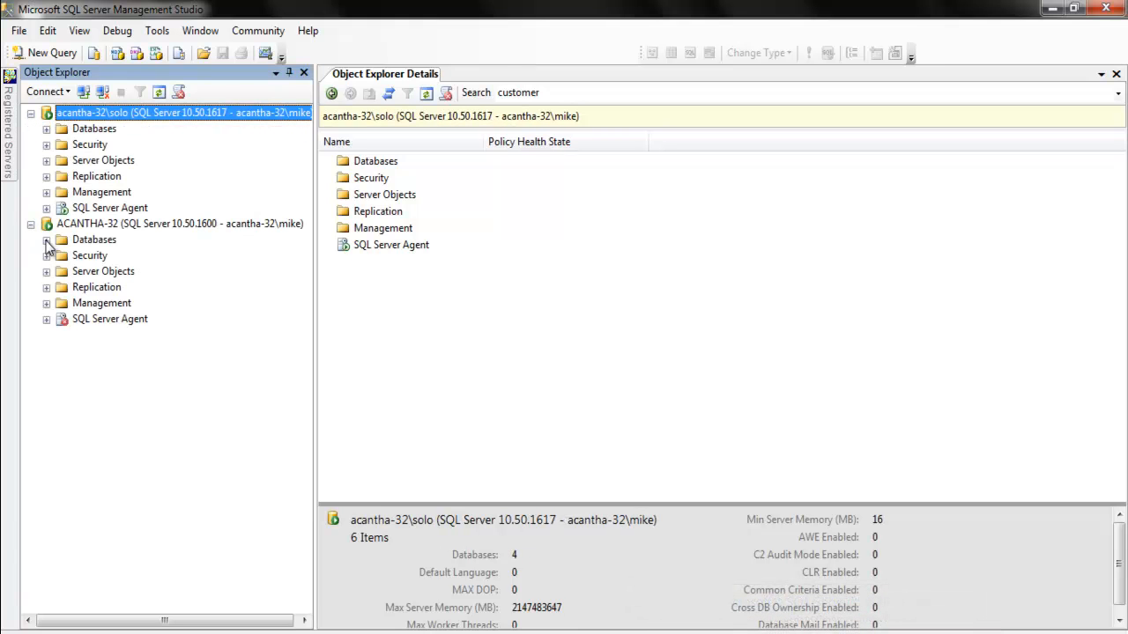
{"action": "left_click", "coordinate": [46, 240]}
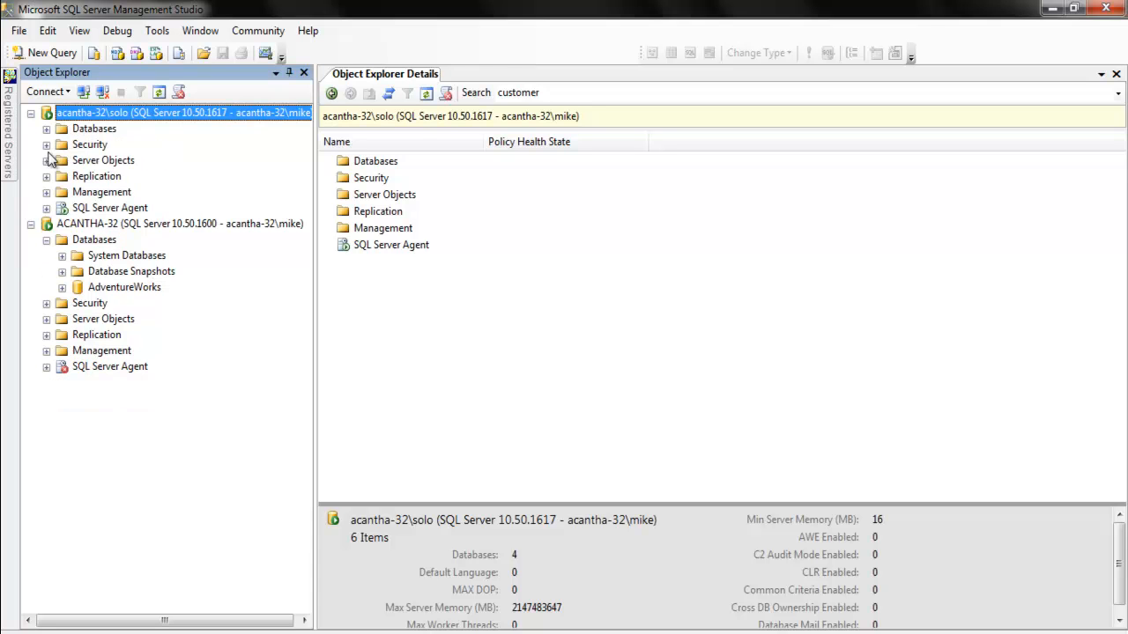
Browse the solo instance's Security logins, then expand Security on the default instance
{"action": "left_click", "coordinate": [46, 144]}
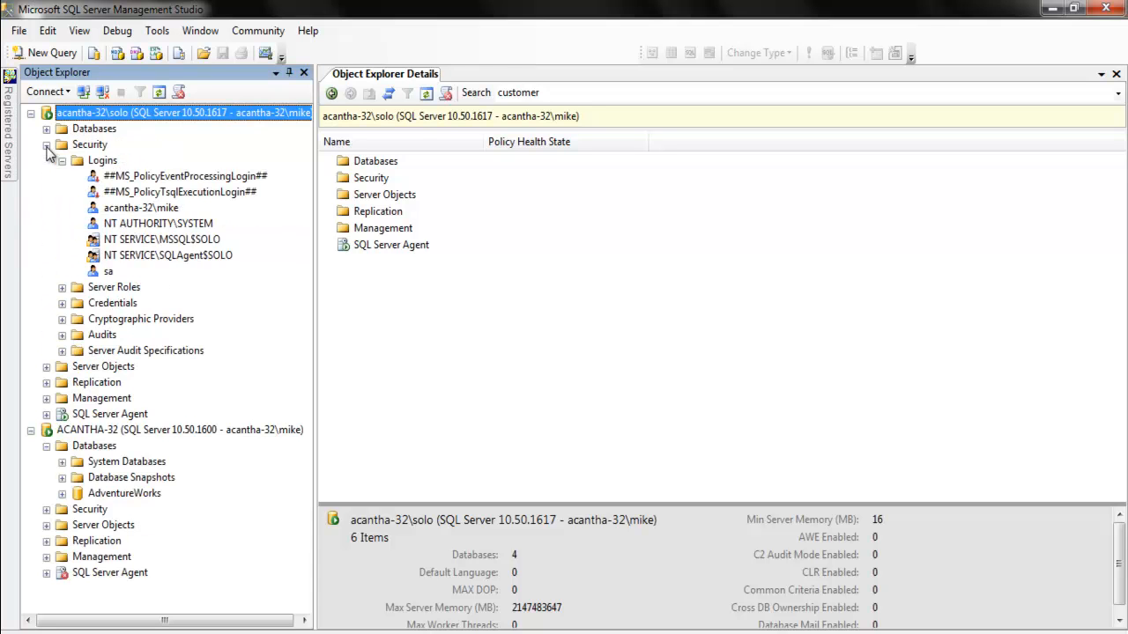
{"action": "left_click", "coordinate": [46, 145]}
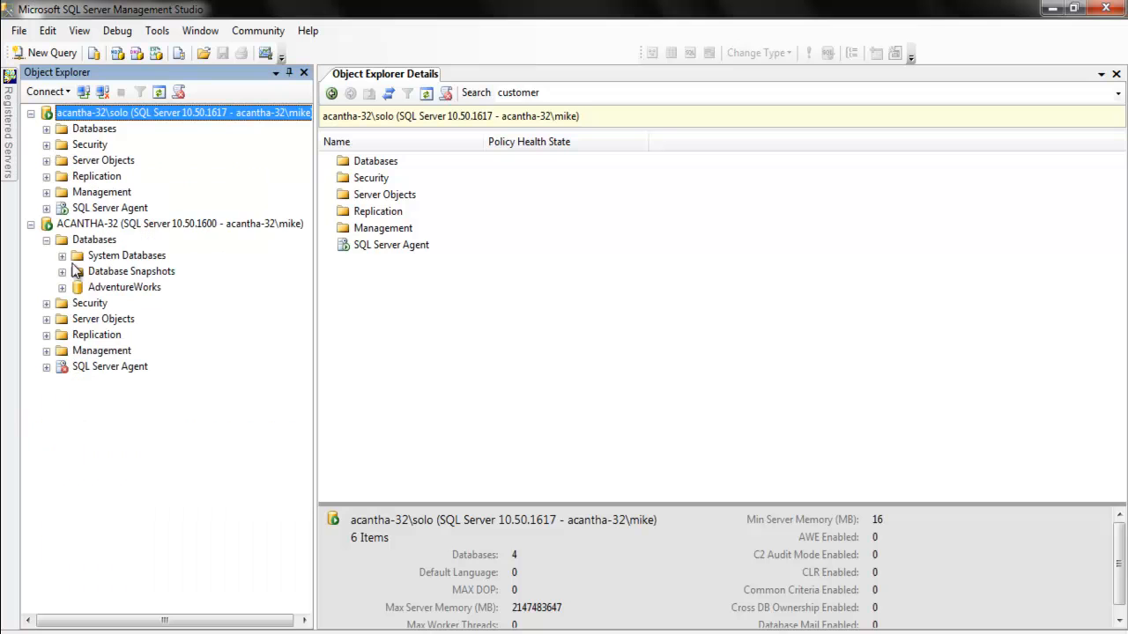
{"action": "mouse_move", "coordinate": [49, 319]}
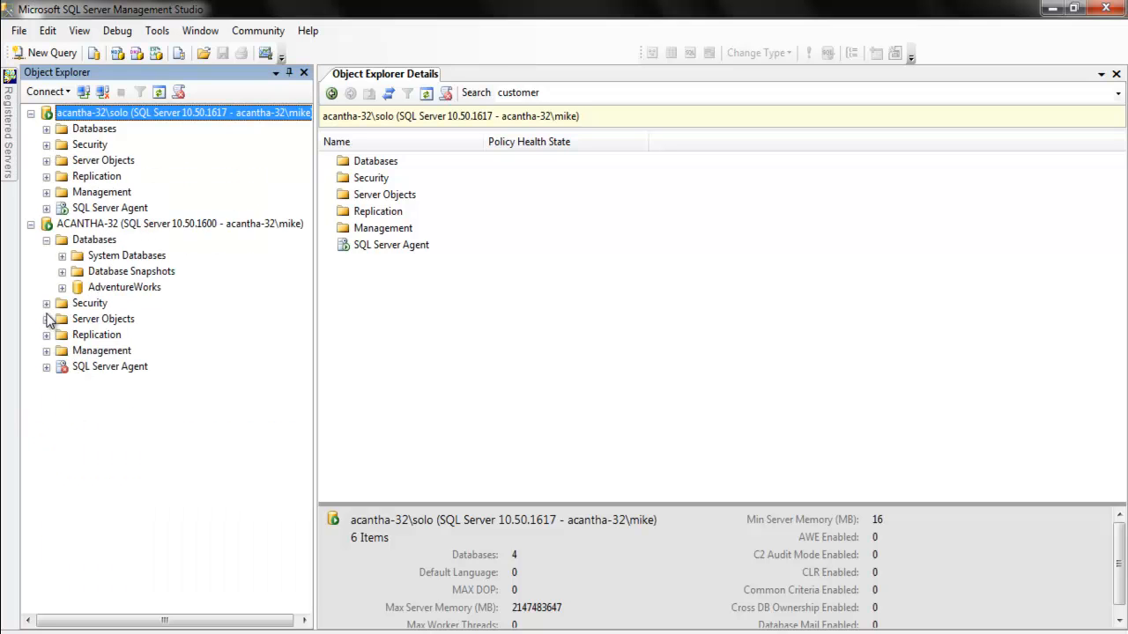
{"action": "left_click", "coordinate": [46, 303]}
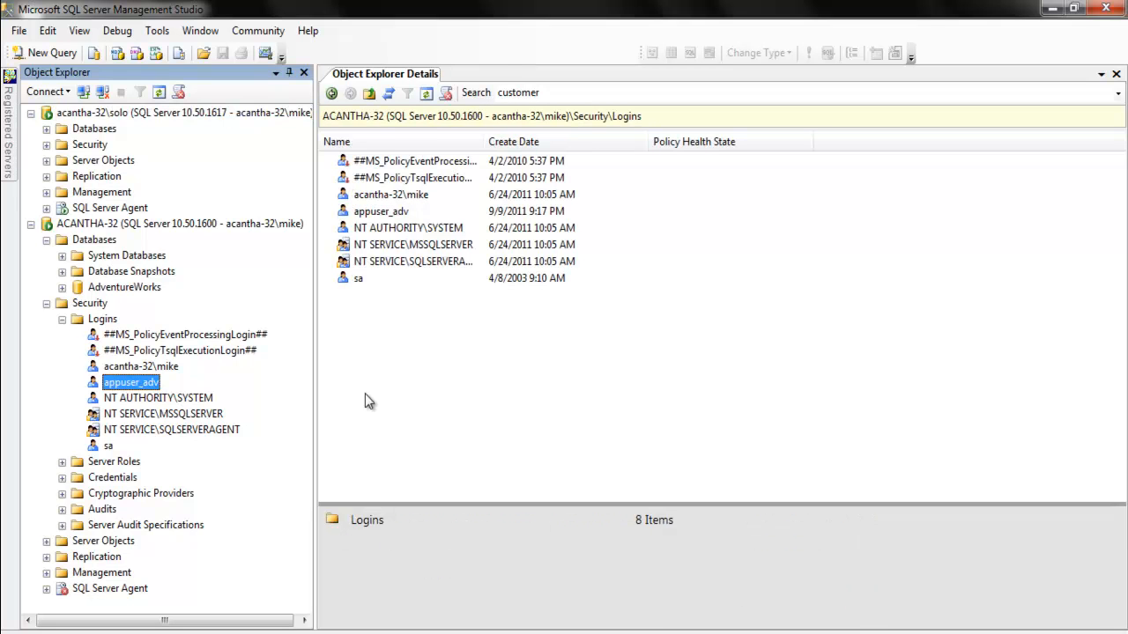
{"action": "mouse_move", "coordinate": [115, 149]}
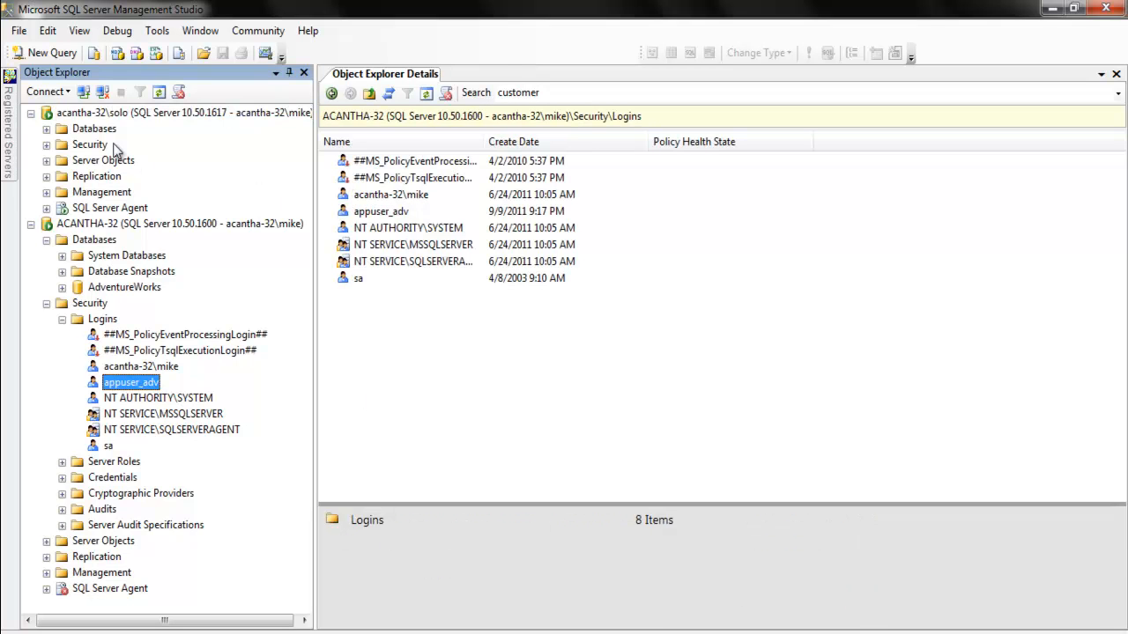
{"action": "mouse_move", "coordinate": [150, 274]}
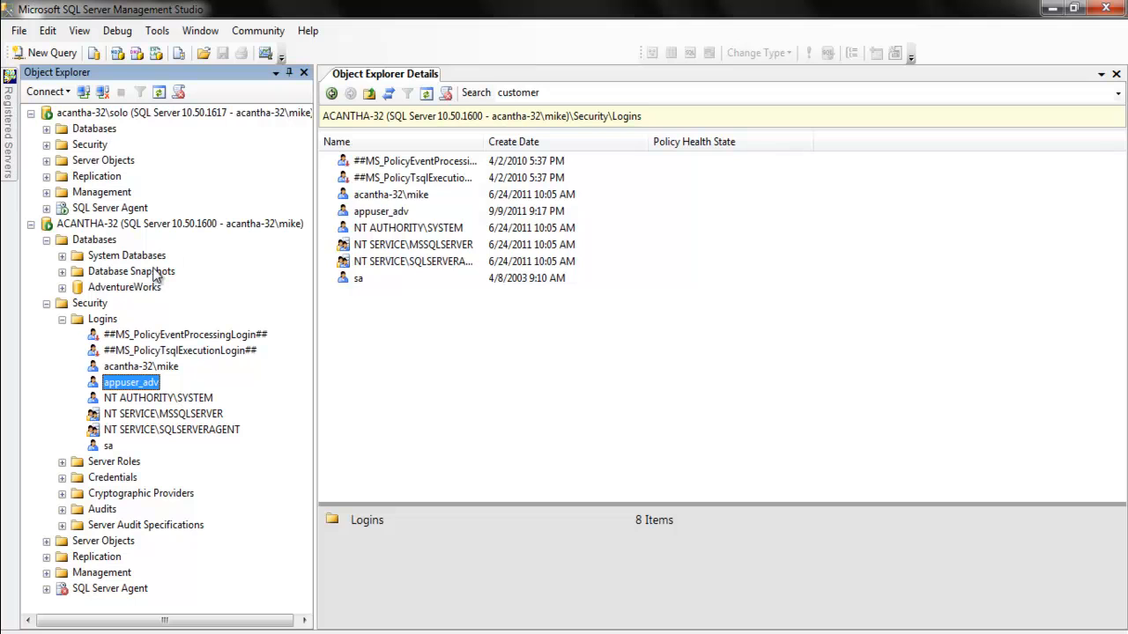
{"action": "mouse_move", "coordinate": [123, 218]}
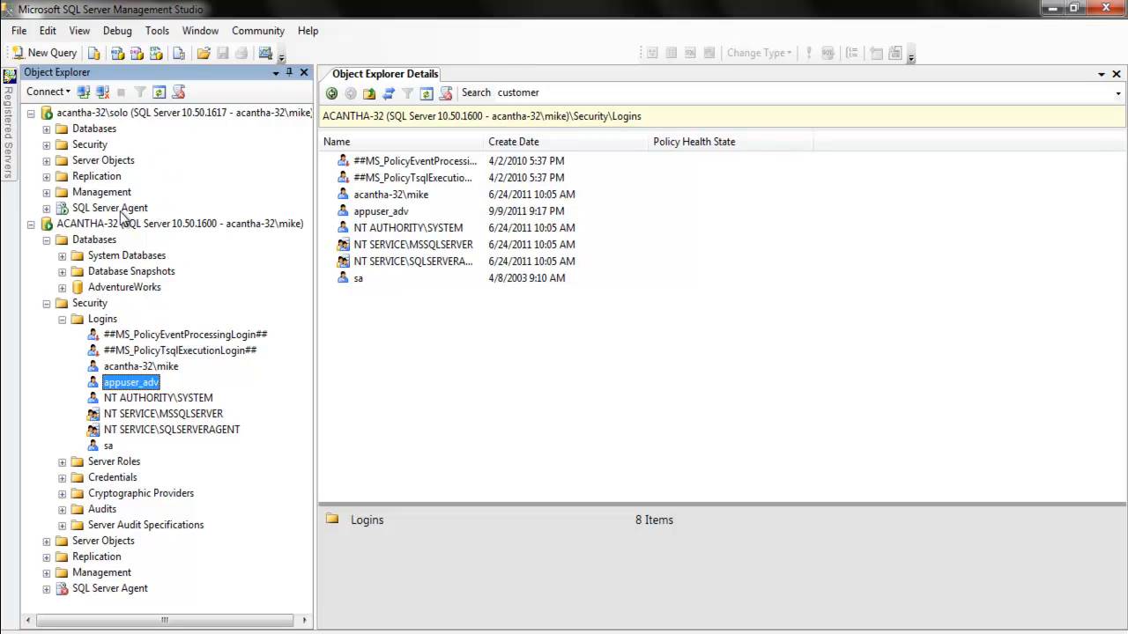
{"action": "mouse_move", "coordinate": [130, 180]}
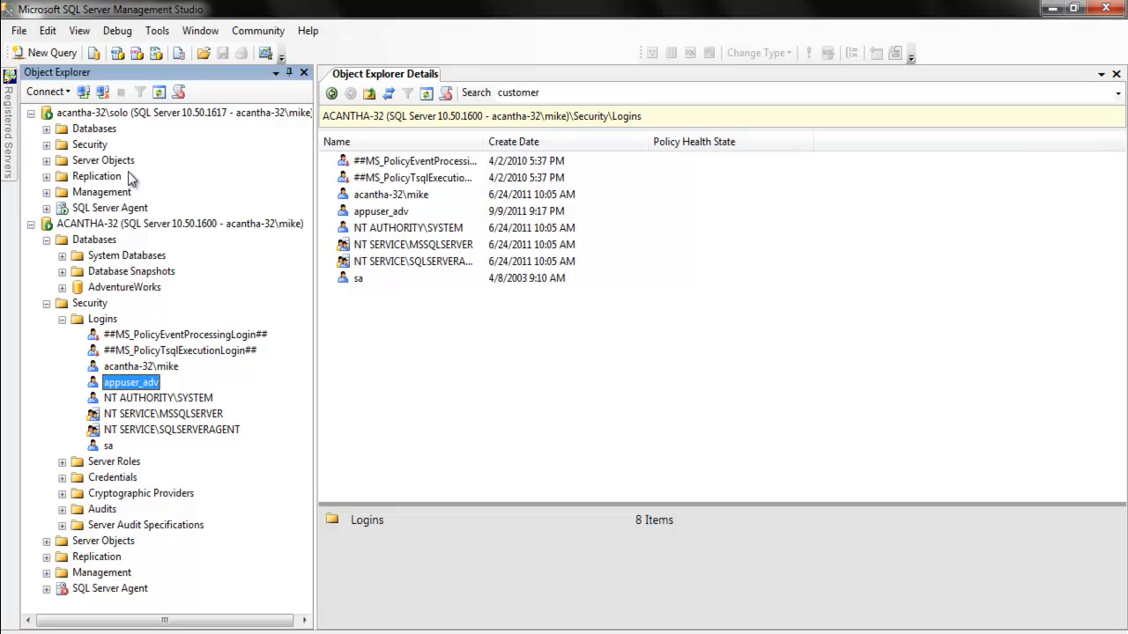
Inspect appuser_adv among the ACANTHA-32 default instance's logins in Object Explorer Details
{"action": "left_click", "coordinate": [416, 418]}
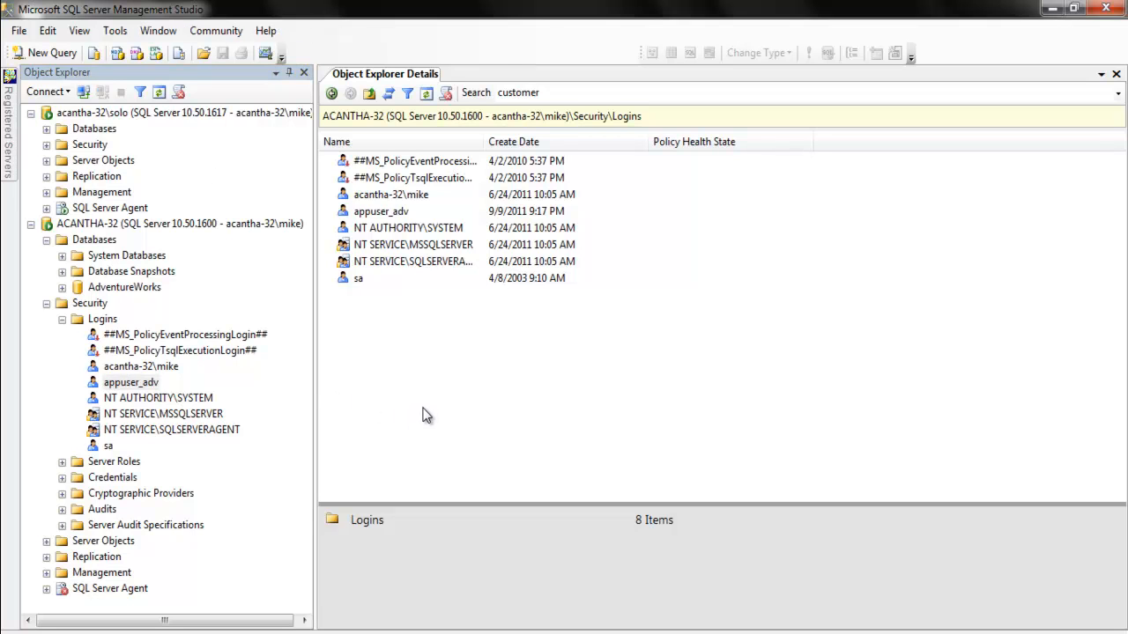
{"action": "mouse_move", "coordinate": [132, 380]}
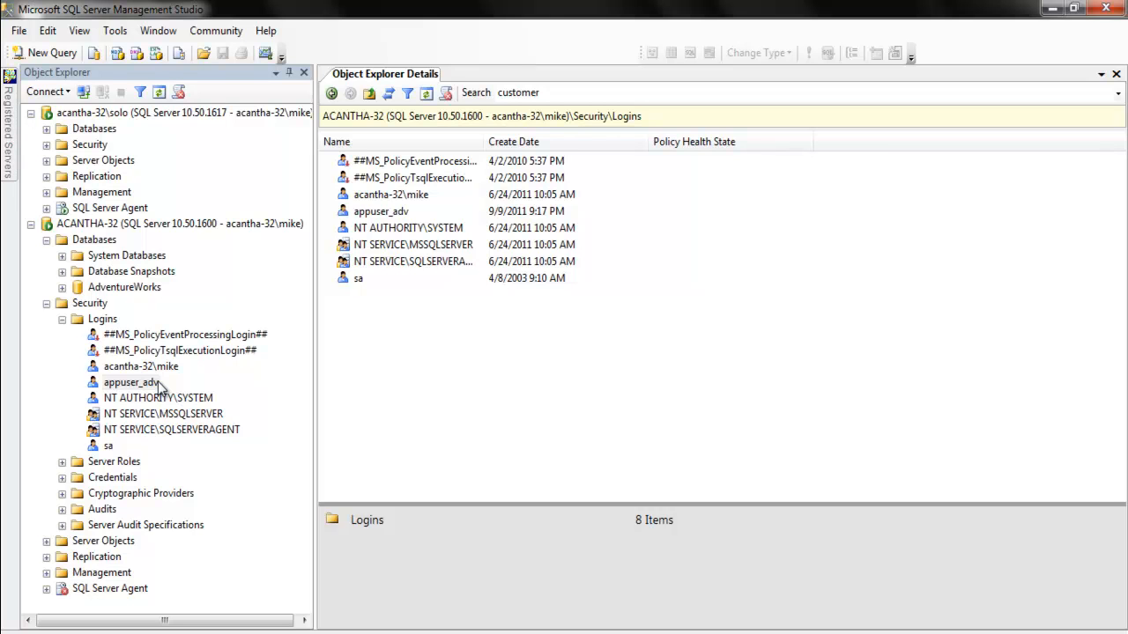
{"action": "mouse_move", "coordinate": [210, 349]}
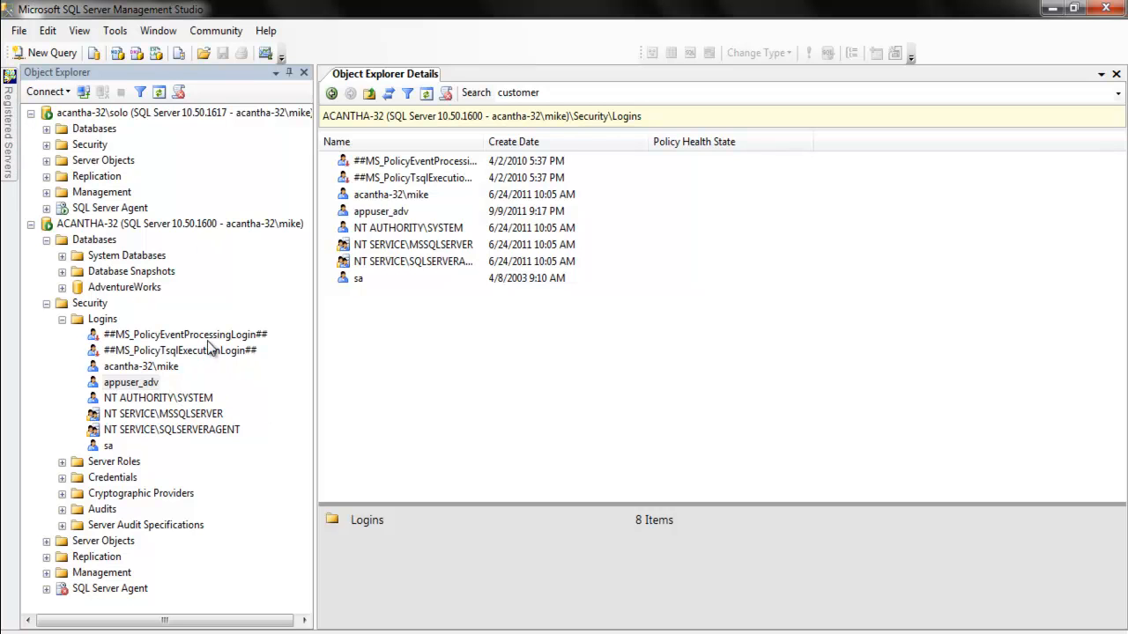
{"action": "mouse_move", "coordinate": [201, 379]}
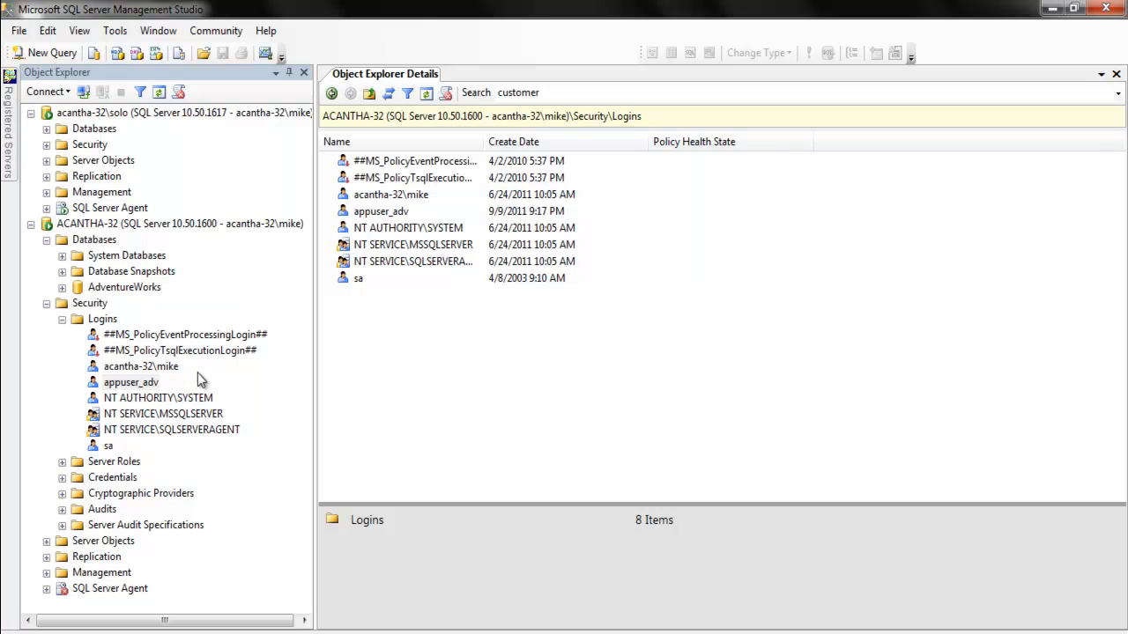
{"action": "mouse_move", "coordinate": [537, 446]}
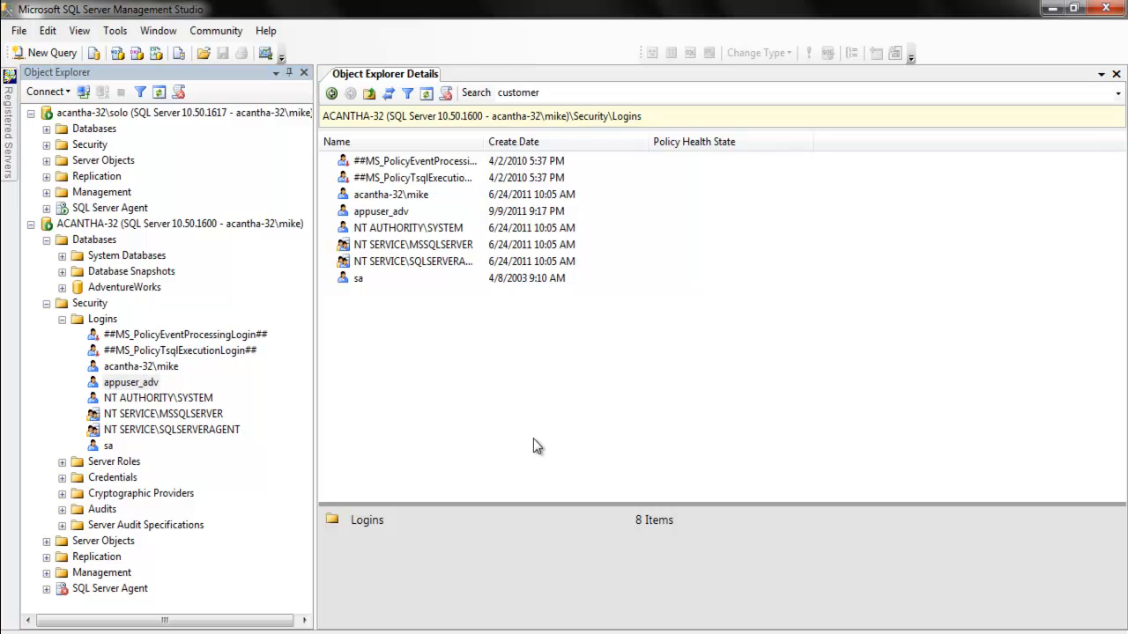
{"action": "mouse_move", "coordinate": [185, 317]}
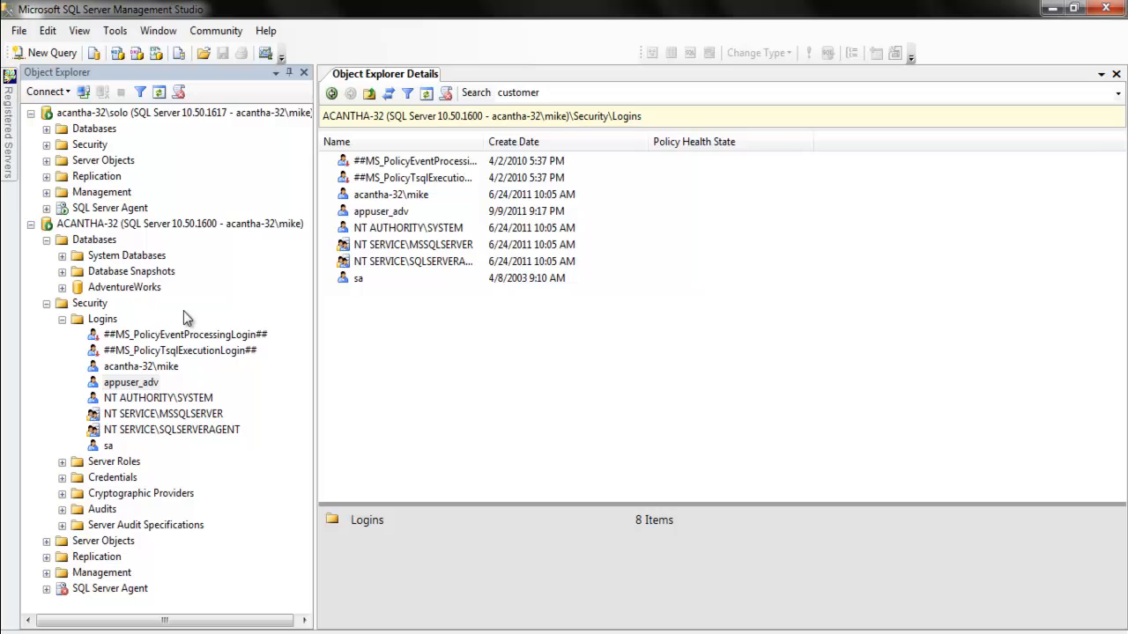
{"action": "mouse_move", "coordinate": [409, 258]}
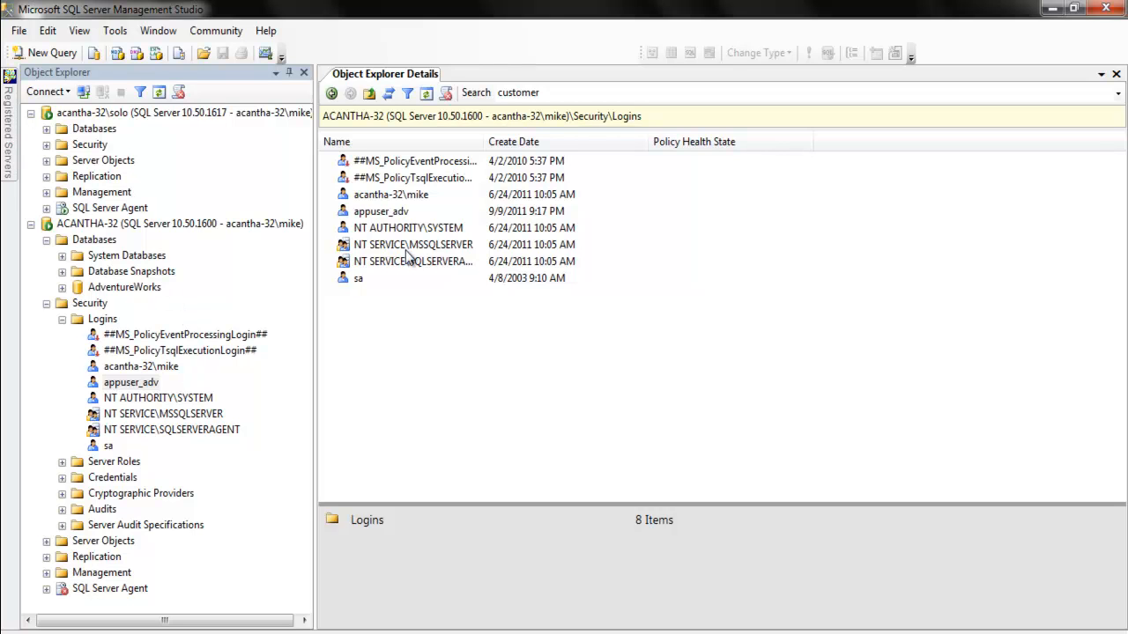
{"action": "mouse_move", "coordinate": [652, 370]}
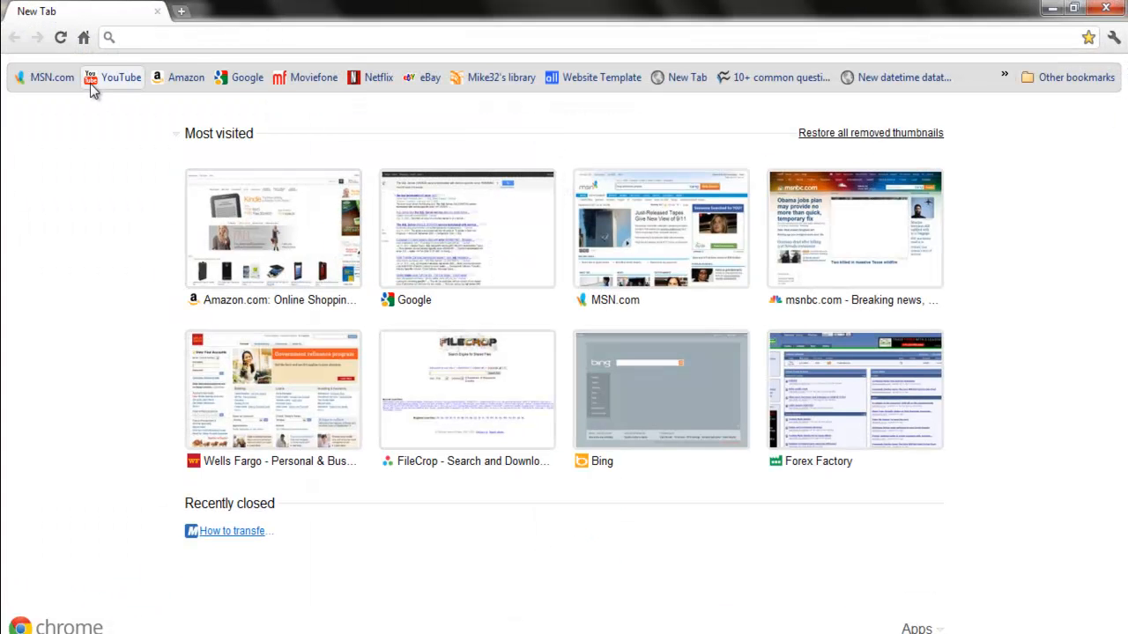
Search Google for 'move sql logins 2008' and open Microsoft's support article on transferring logins
{"action": "left_click", "coordinate": [467, 229]}
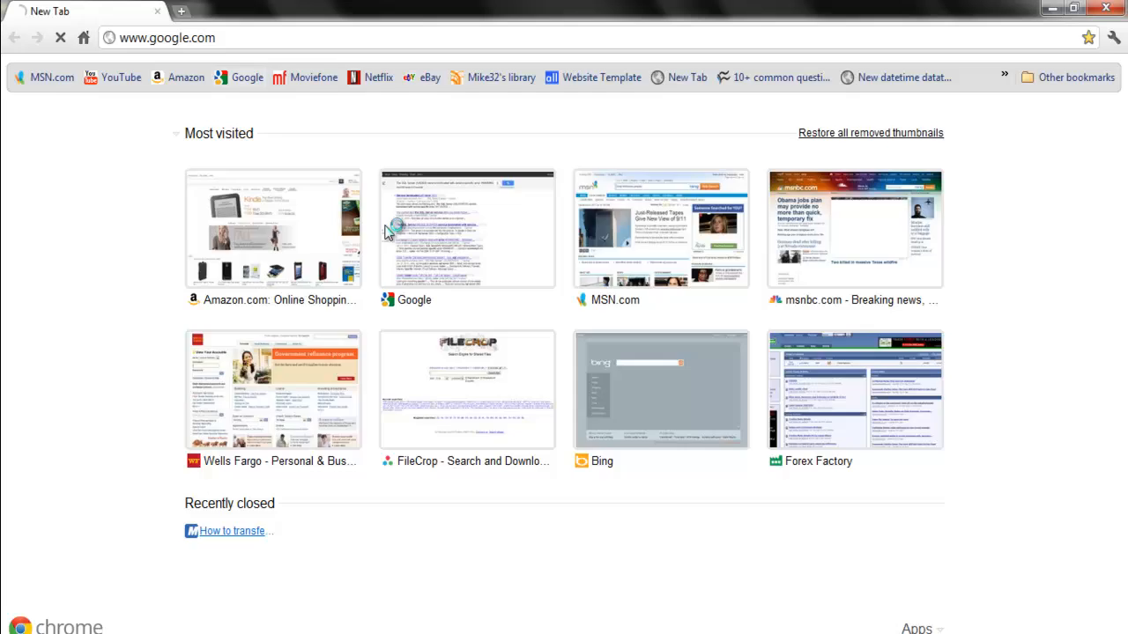
{"action": "left_click", "coordinate": [467, 229]}
{"action": "type", "text": "move"}
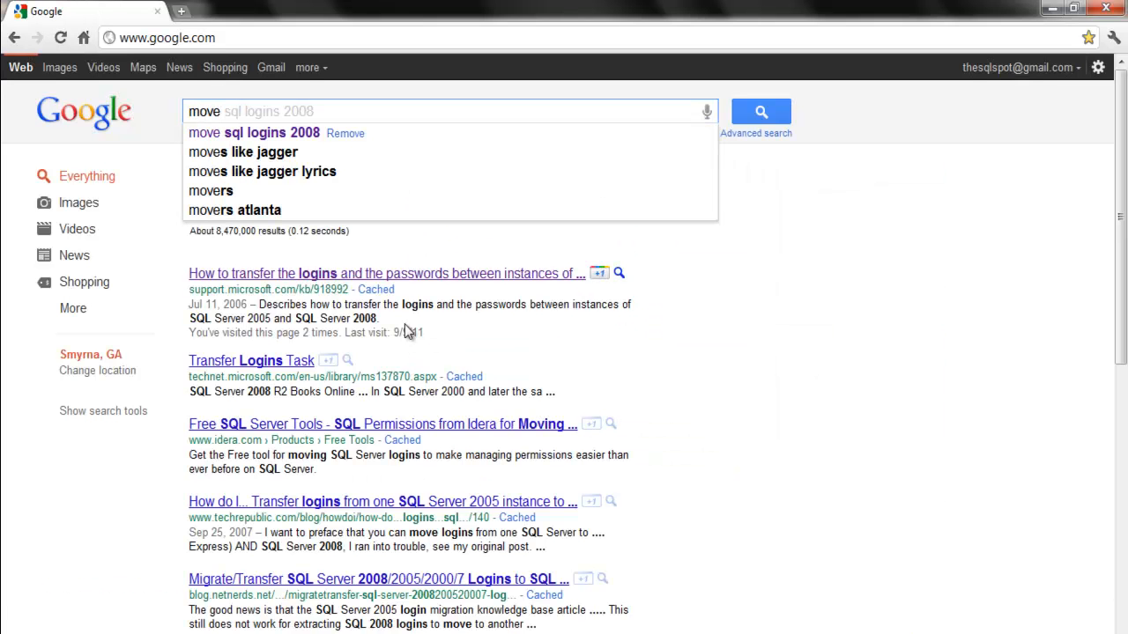
{"action": "left_click", "coordinate": [253, 133]}
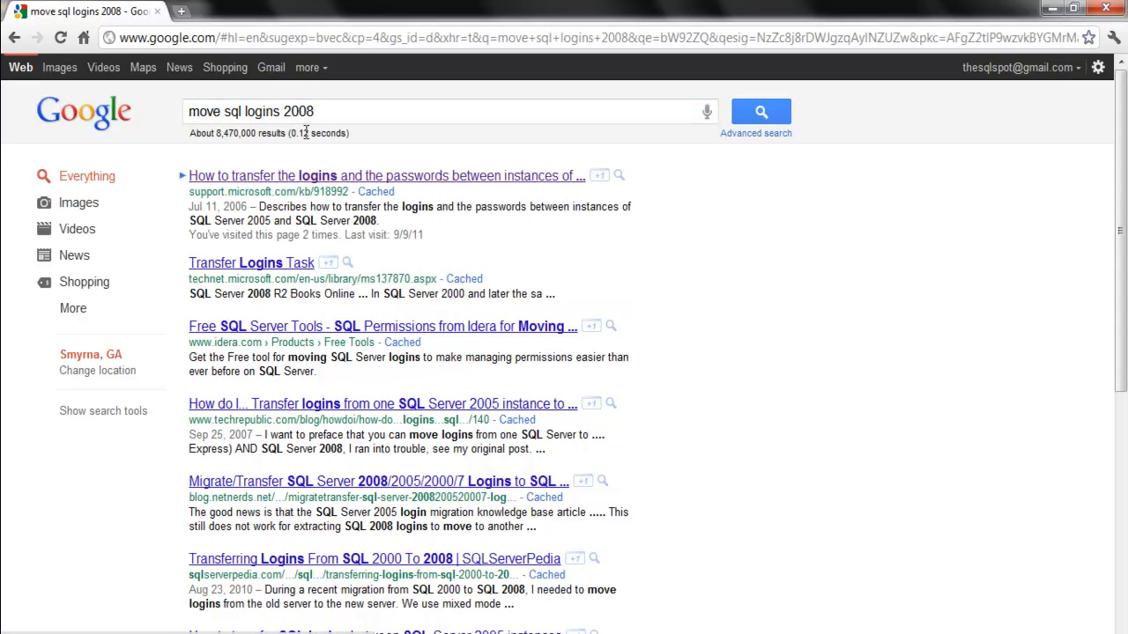
{"action": "left_click", "coordinate": [384, 176]}
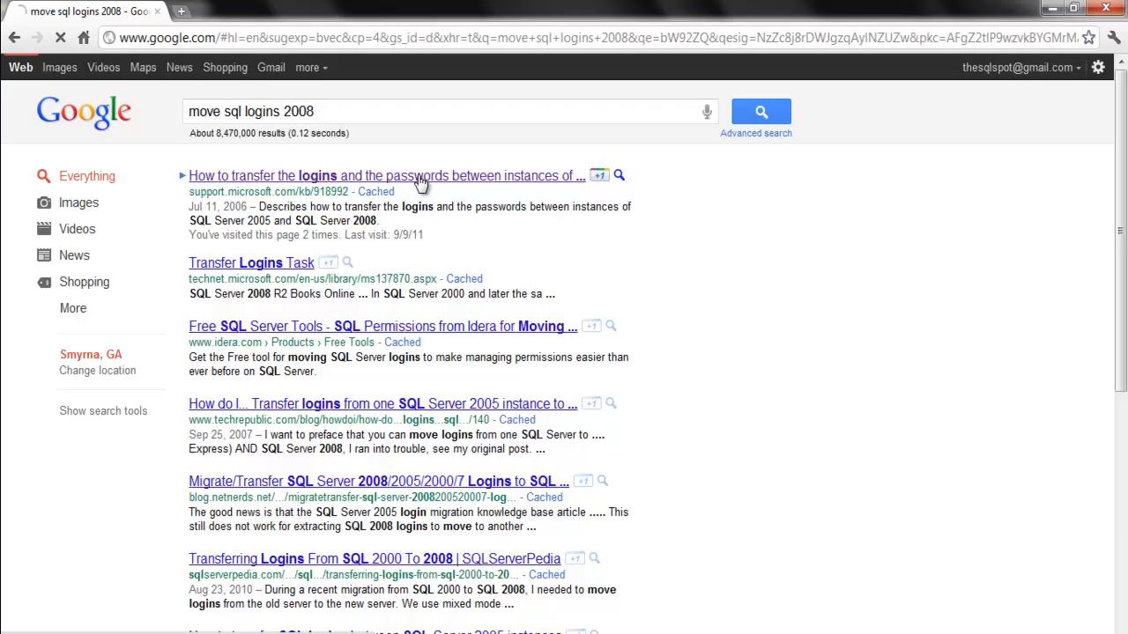
{"action": "left_click", "coordinate": [386, 176]}
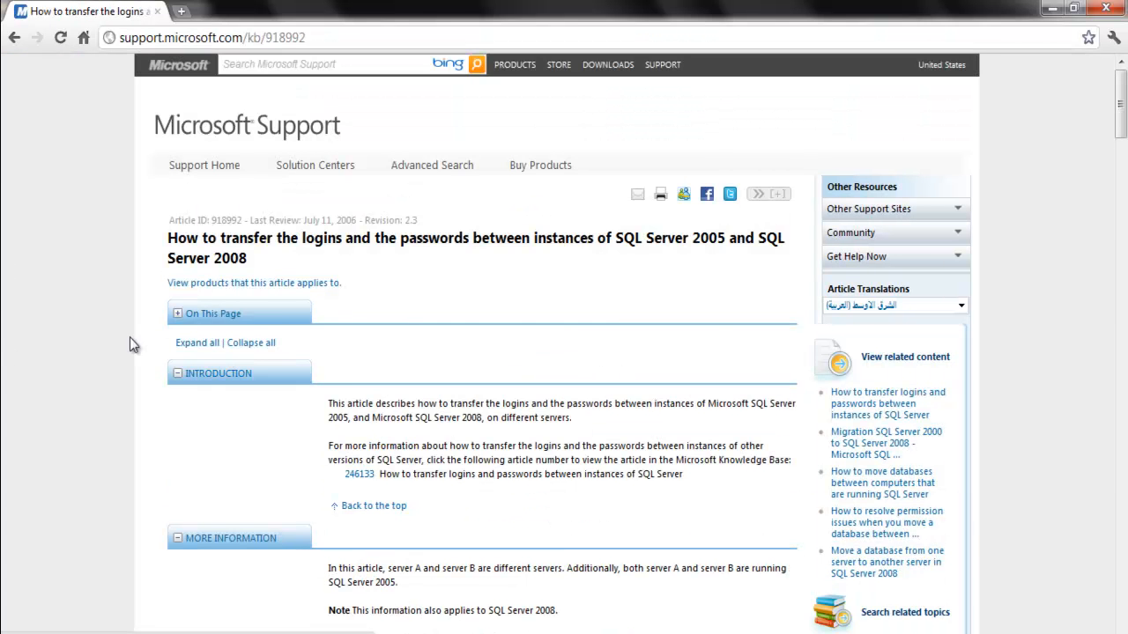
Select the whole login-transfer script in the article and copy it
{"action": "scroll", "scroll_direction": "down", "scroll_amount": 3}
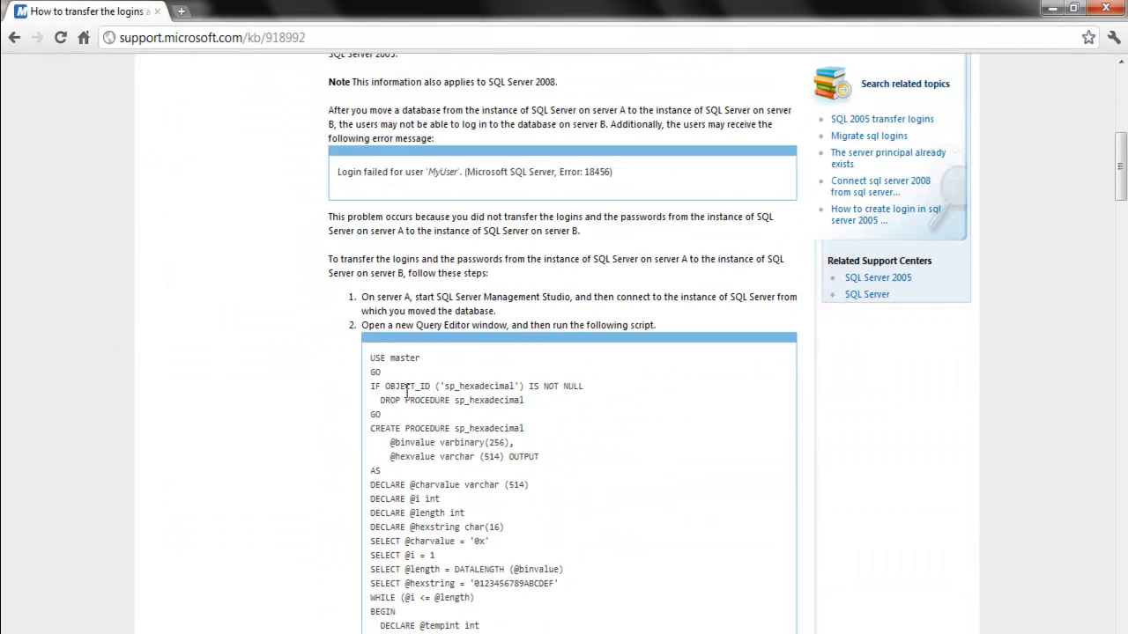
{"action": "left_click_drag", "start_coordinate": [370, 358], "coordinate": [370, 400]}
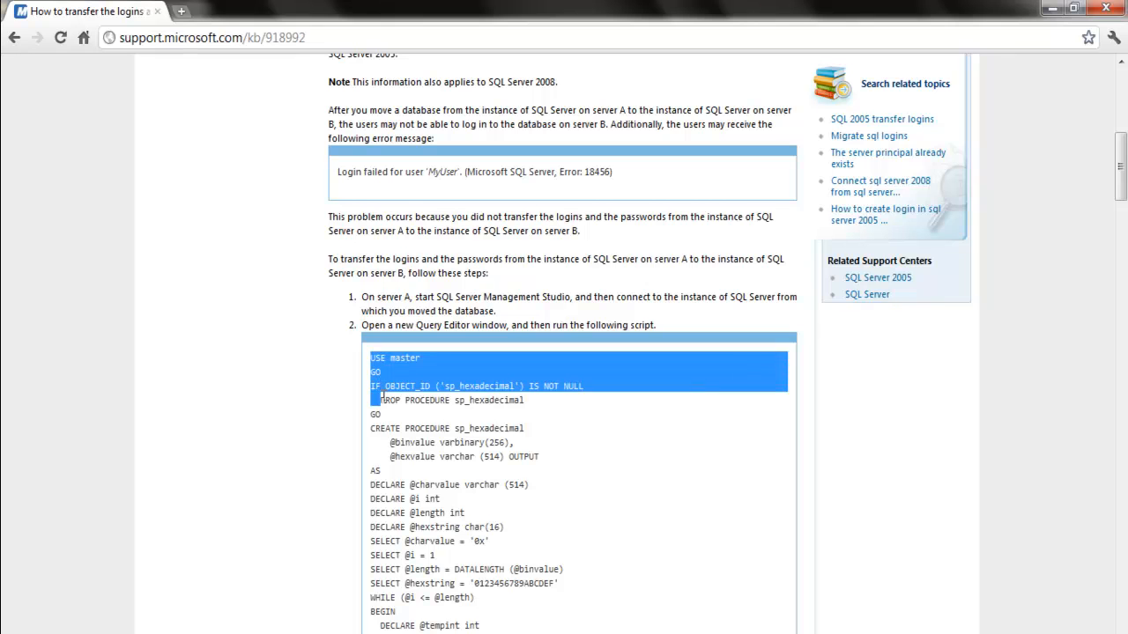
{"action": "scroll", "scroll_direction": "down", "scroll_amount": 3}
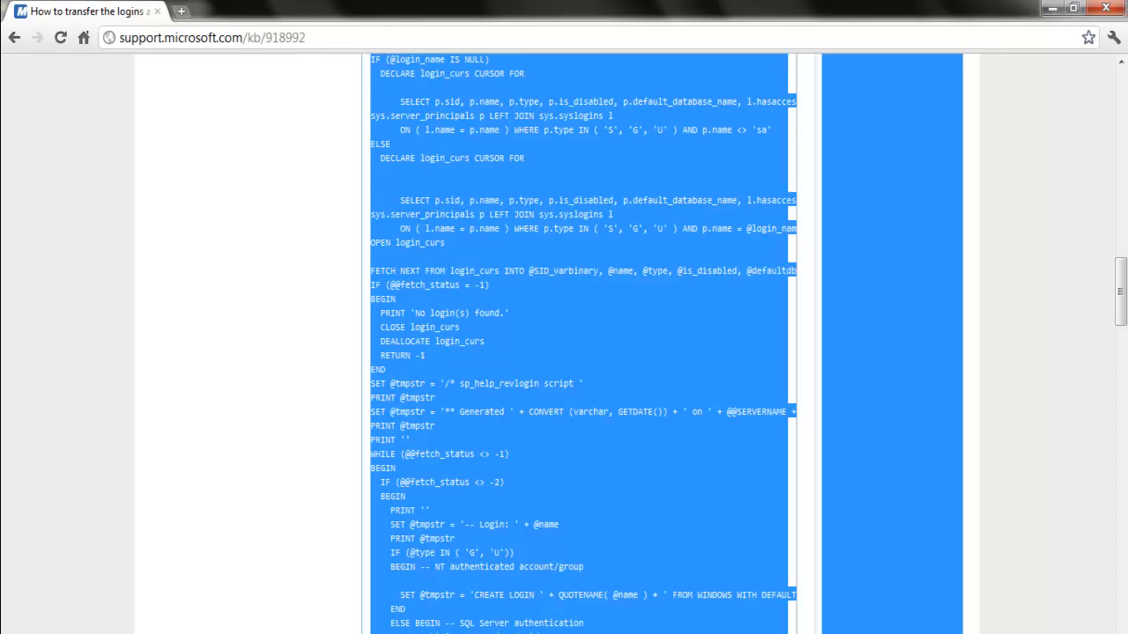
{"action": "scroll", "scroll_direction": "down", "scroll_amount": 3}
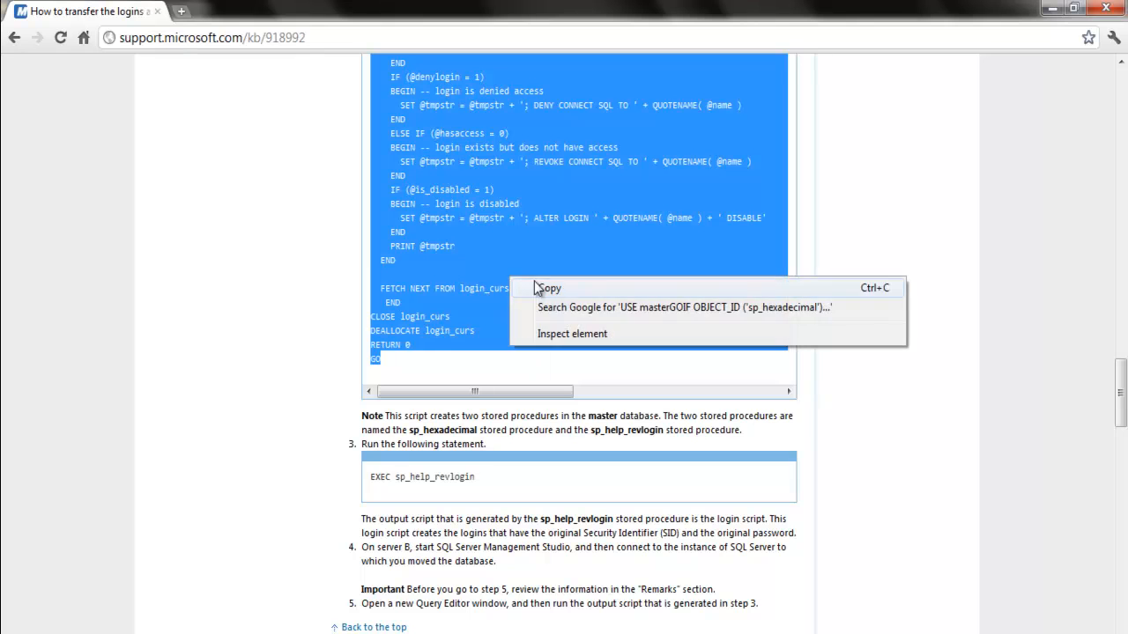
{"action": "left_click", "coordinate": [550, 289]}
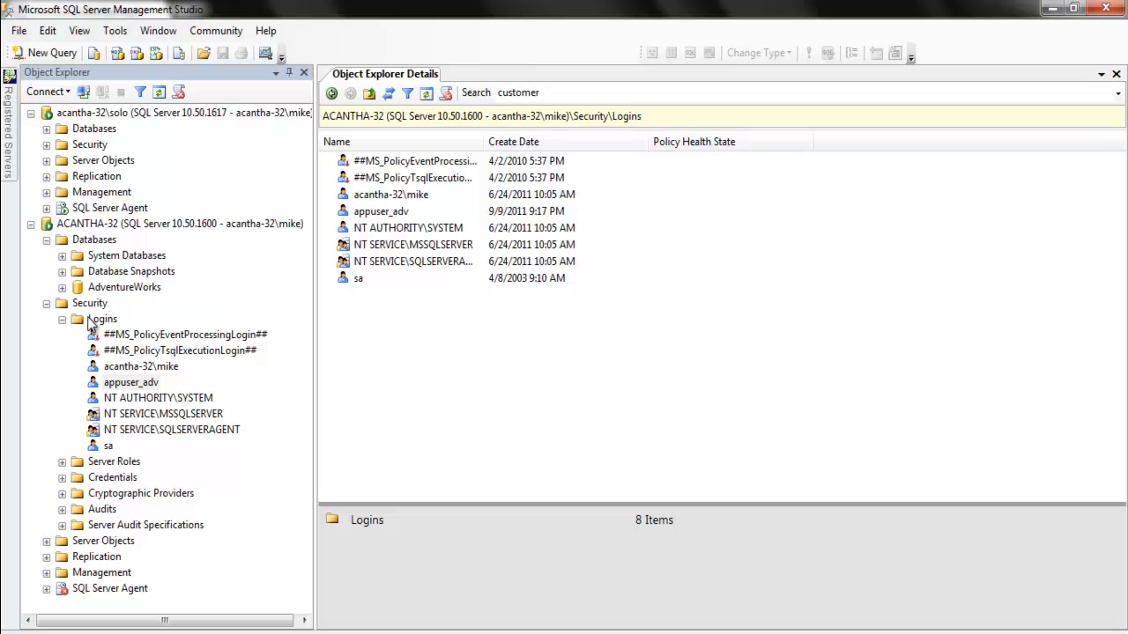
Fold away the logins list and select the master system database on ACANTHA-32
{"action": "left_click", "coordinate": [62, 319]}
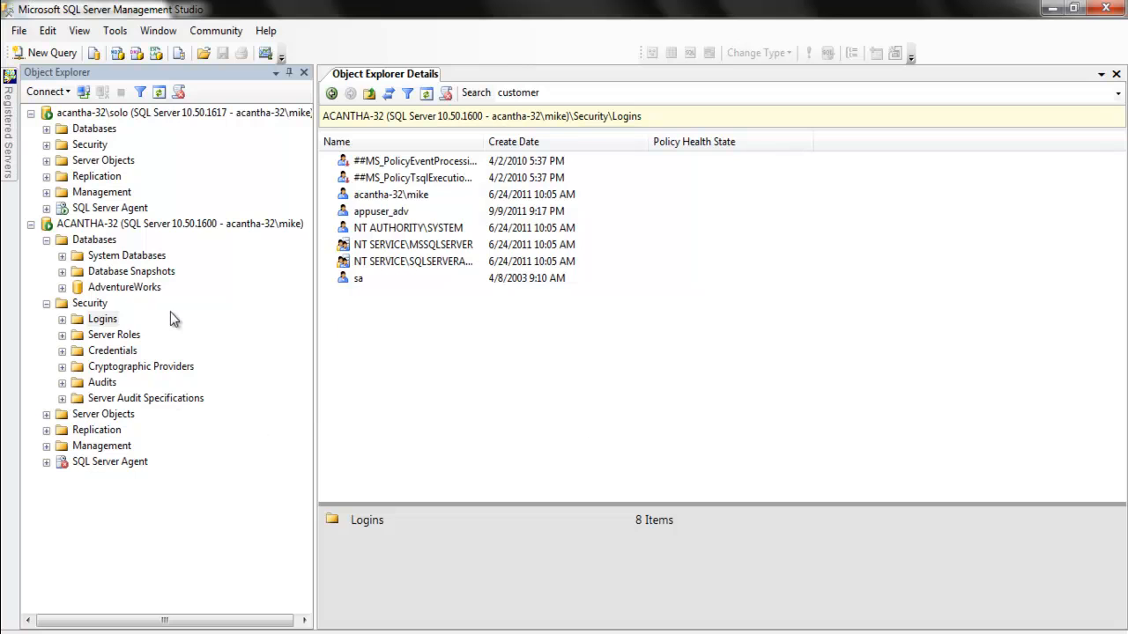
{"action": "mouse_move", "coordinate": [268, 316]}
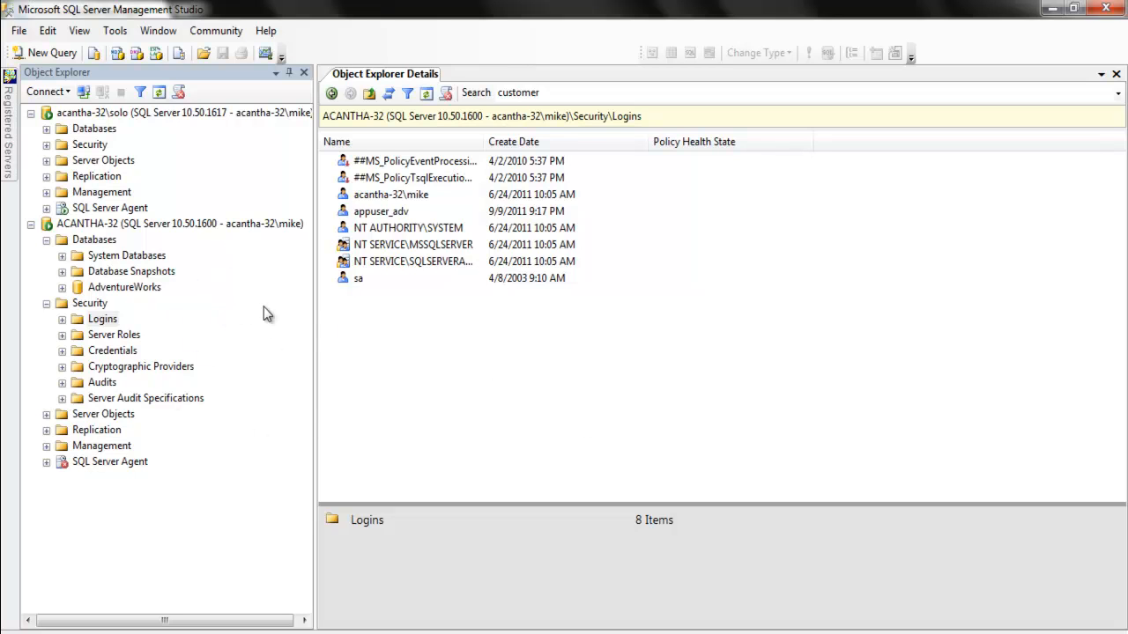
{"action": "mouse_move", "coordinate": [211, 326]}
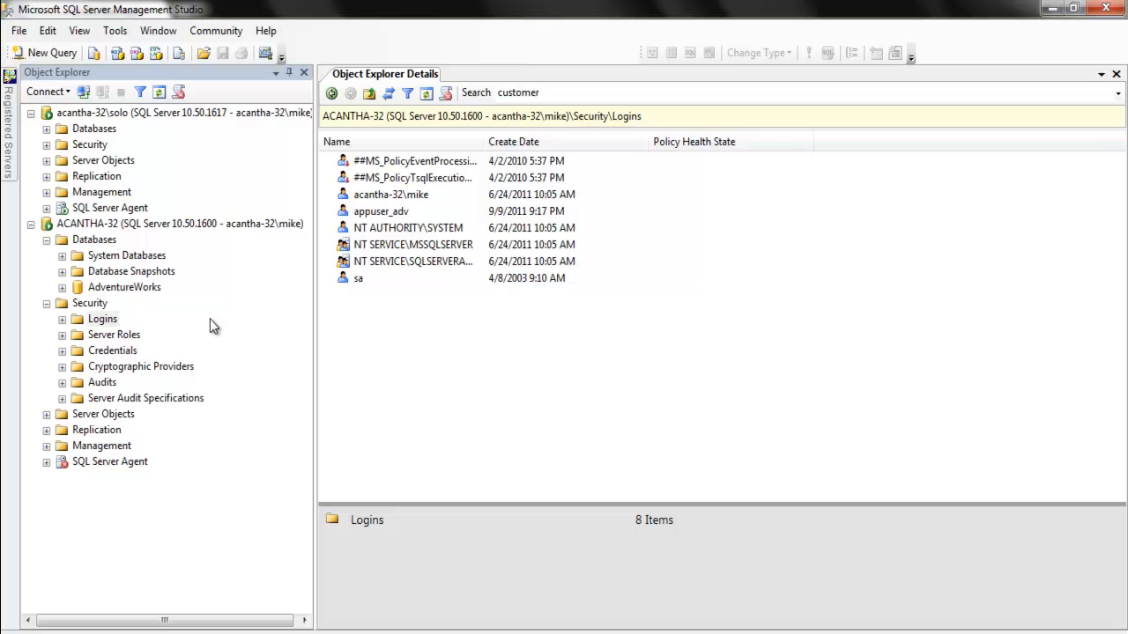
{"action": "mouse_move", "coordinate": [120, 319]}
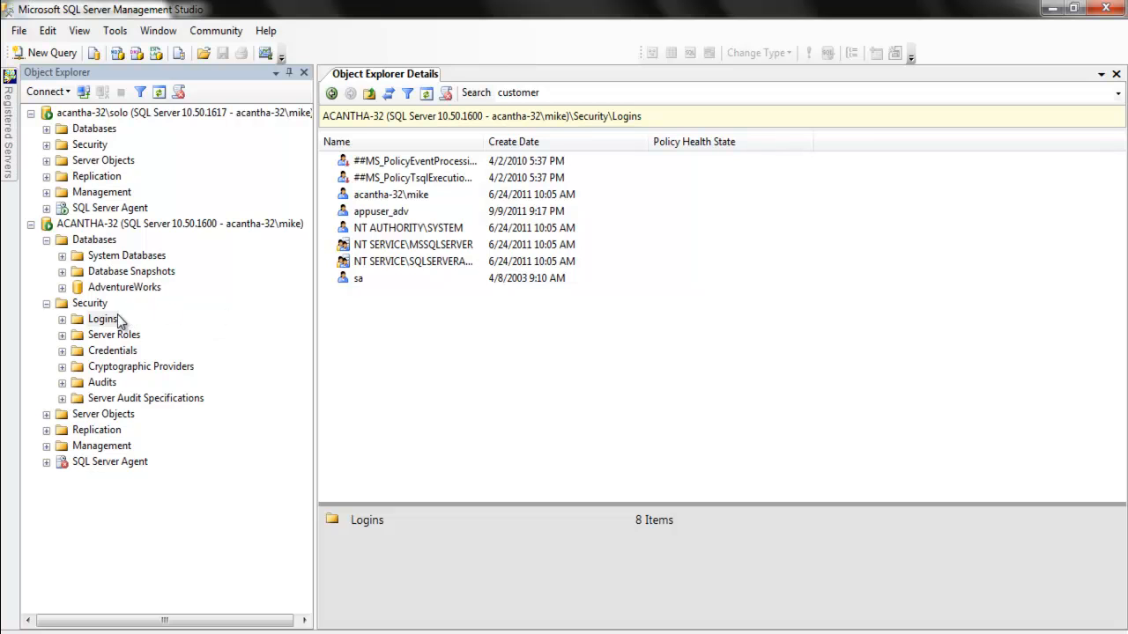
{"action": "left_click", "coordinate": [127, 254]}
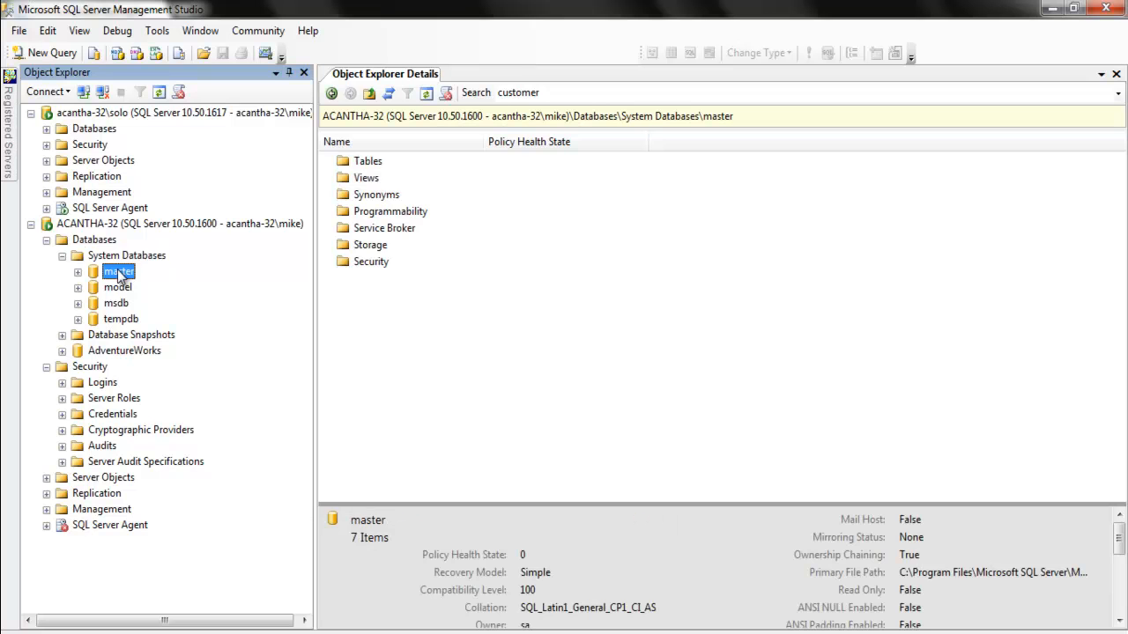
Paste the copied login-transfer script into a new query against master
{"action": "right_click", "coordinate": [118, 271]}
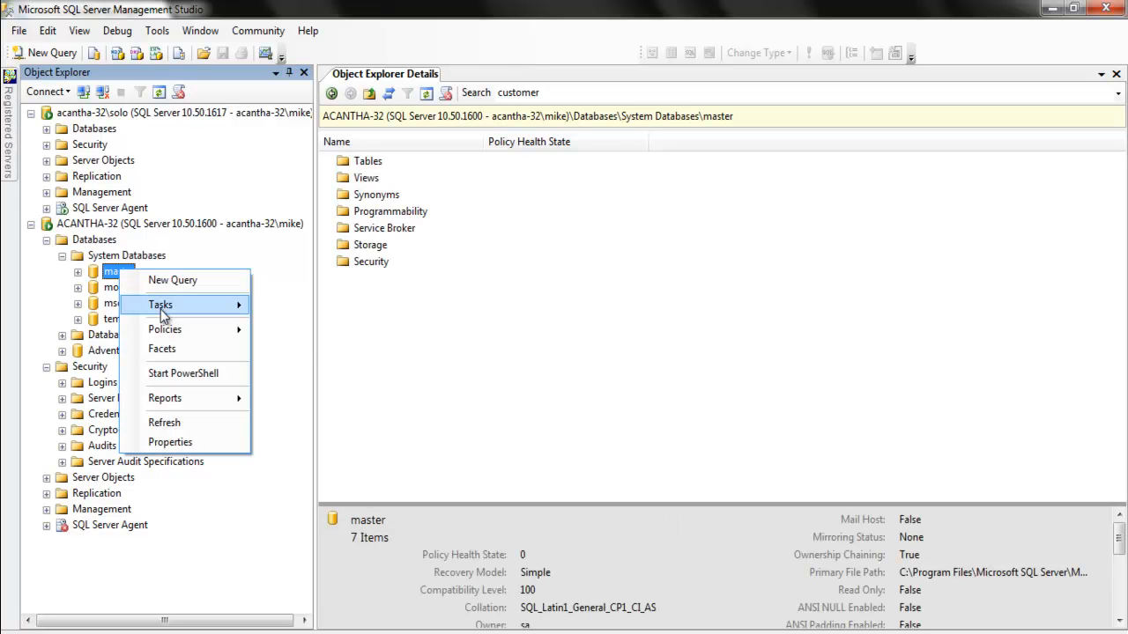
{"action": "left_click", "coordinate": [172, 279]}
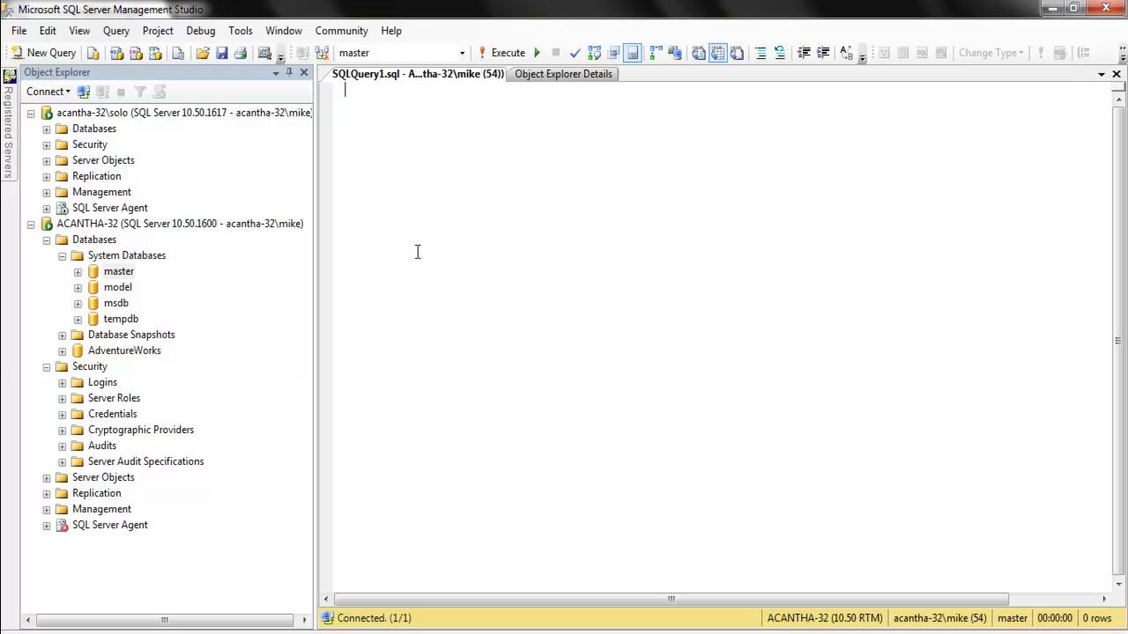
{"action": "right_click", "coordinate": [416, 252]}
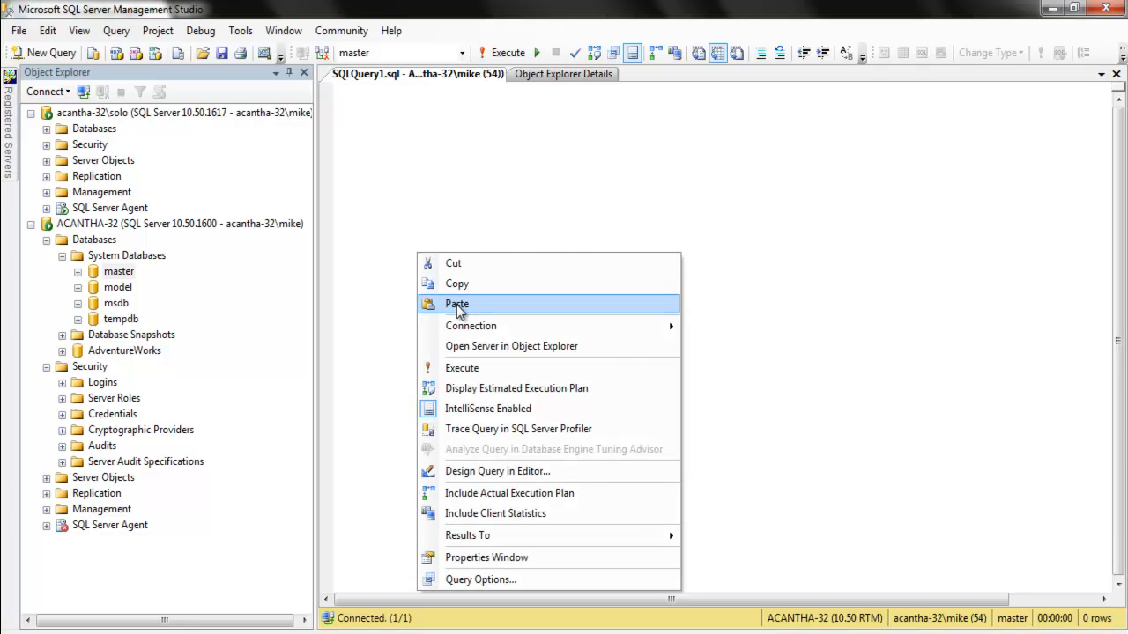
{"action": "left_click", "coordinate": [456, 303]}
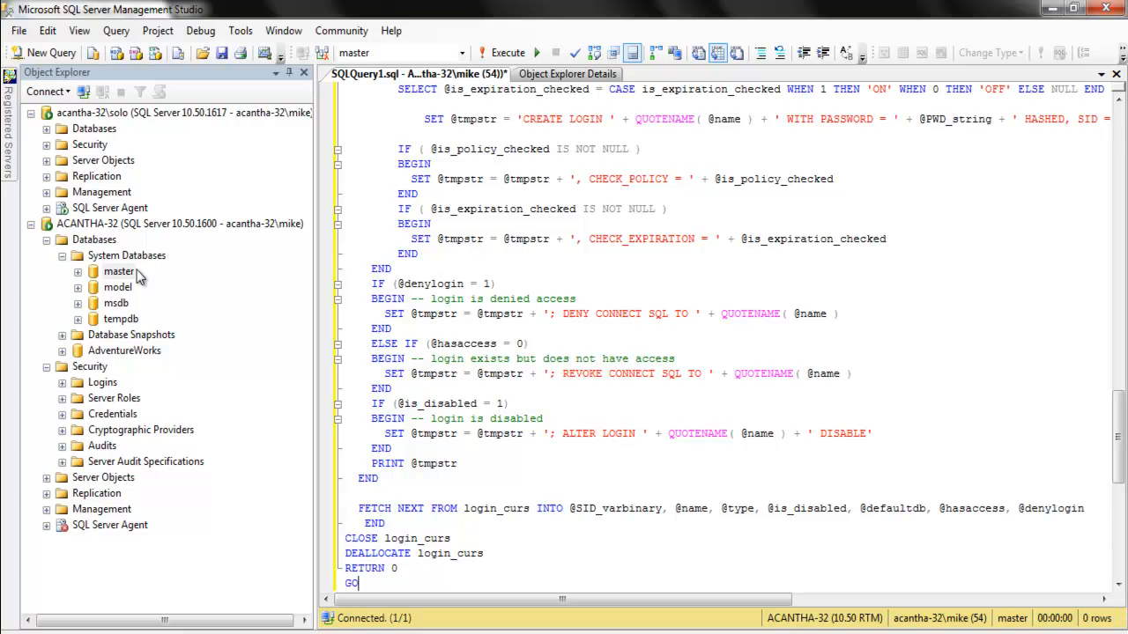
{"action": "mouse_move", "coordinate": [130, 361]}
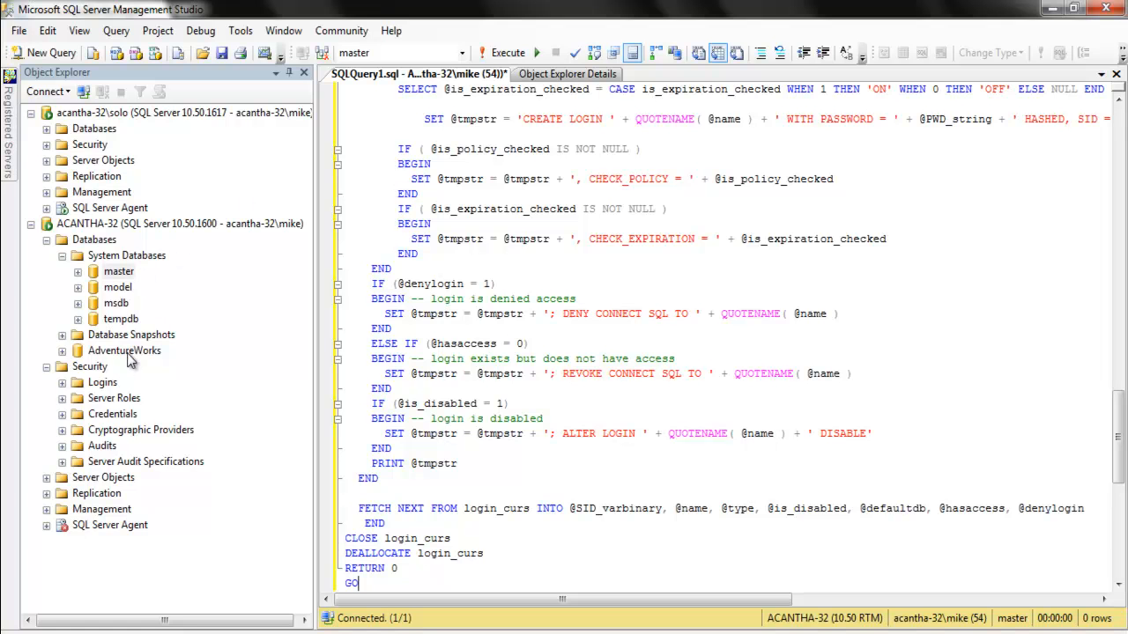
{"action": "mouse_move", "coordinate": [108, 395]}
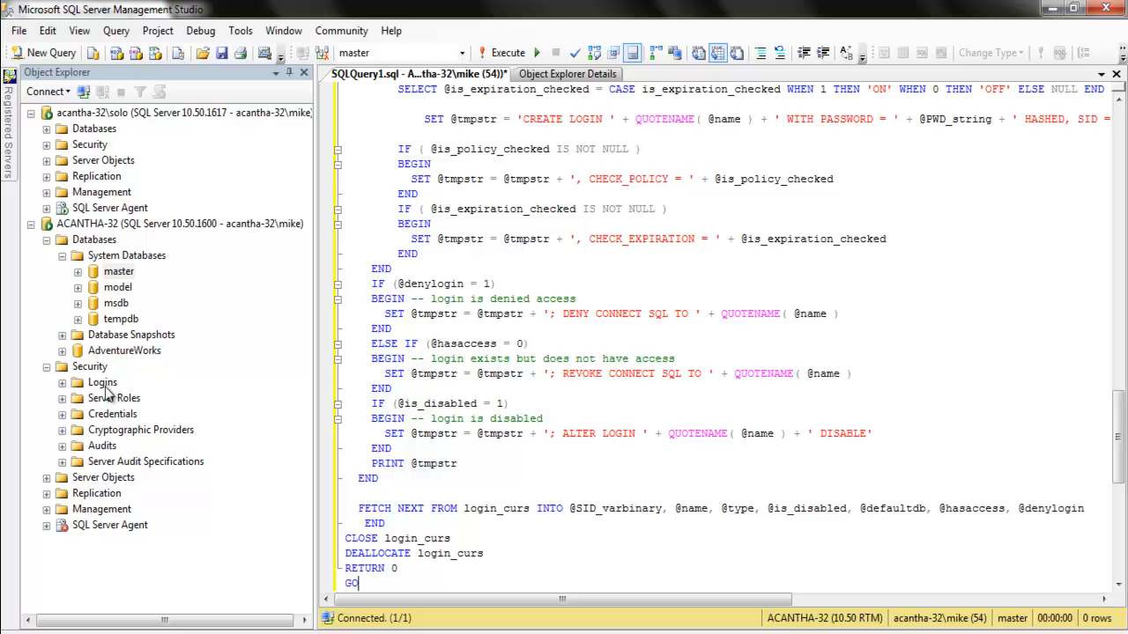
Execute the script to create sp_hexadecimal and sp_help_revlogin, then select the sp_help_revlogin name
{"action": "left_click", "coordinate": [61, 381]}
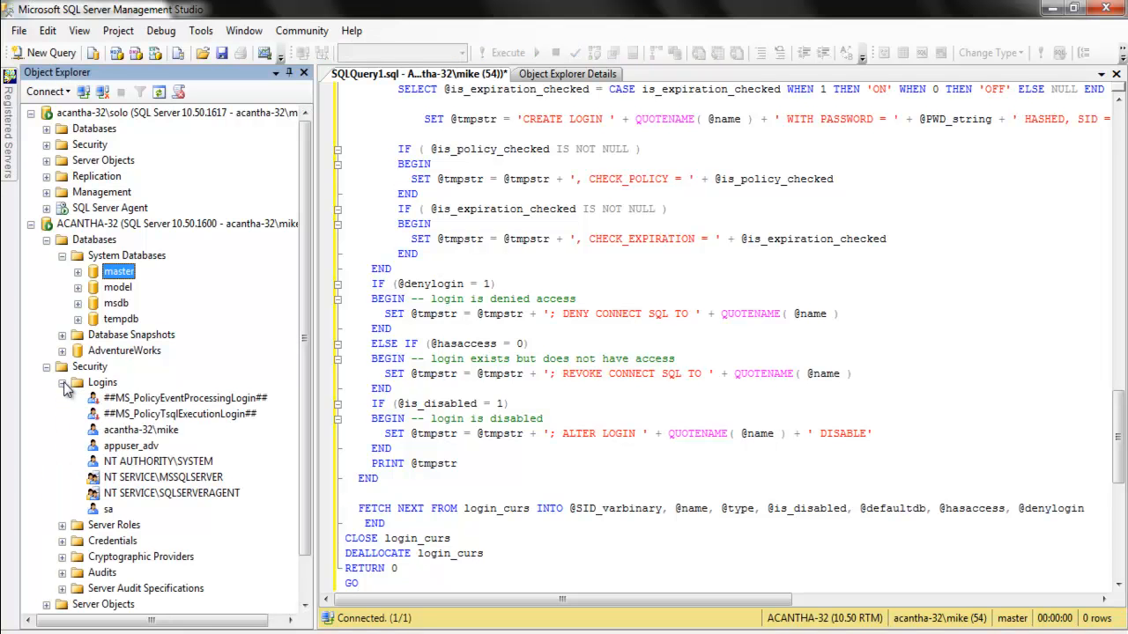
{"action": "left_click", "coordinate": [131, 445]}
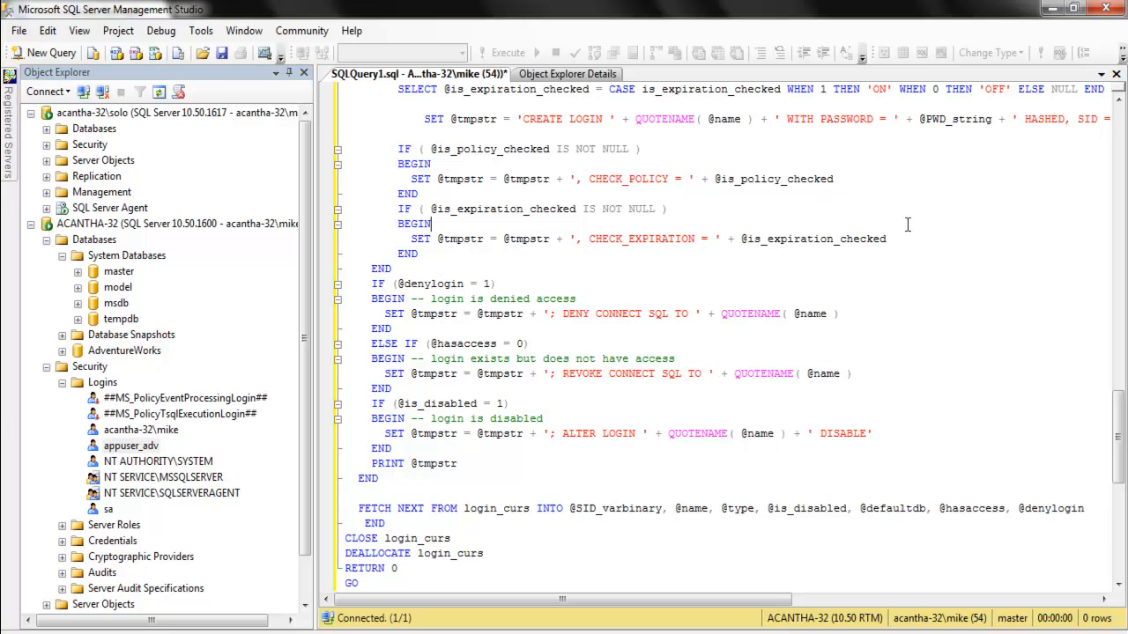
{"action": "left_click", "coordinate": [507, 53]}
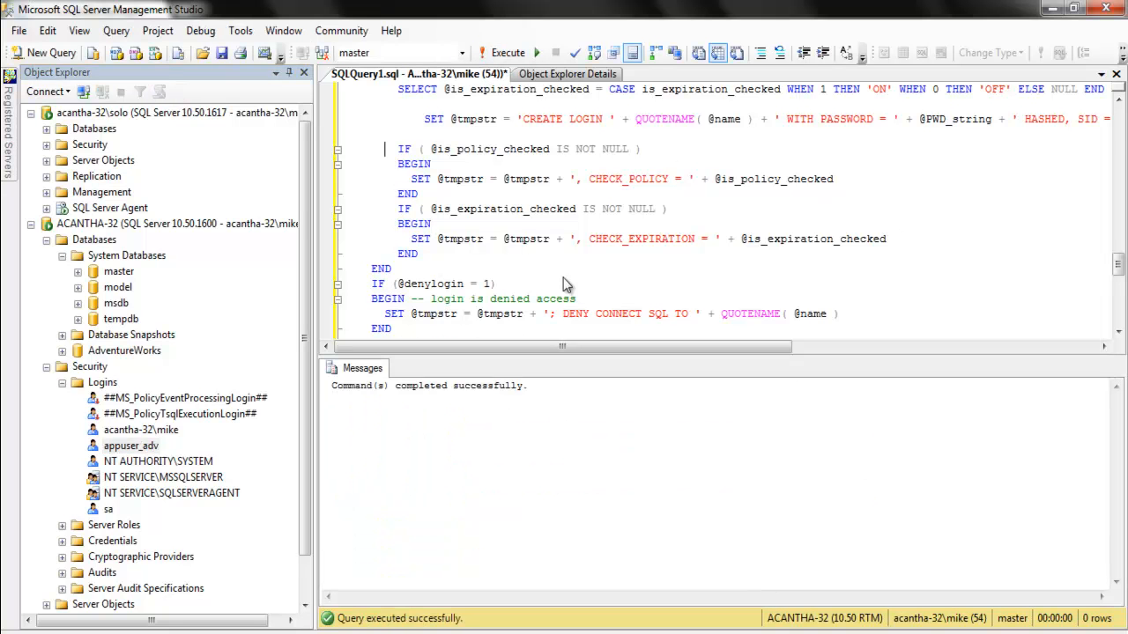
{"action": "scroll", "scroll_direction": "up", "scroll_amount": 3}
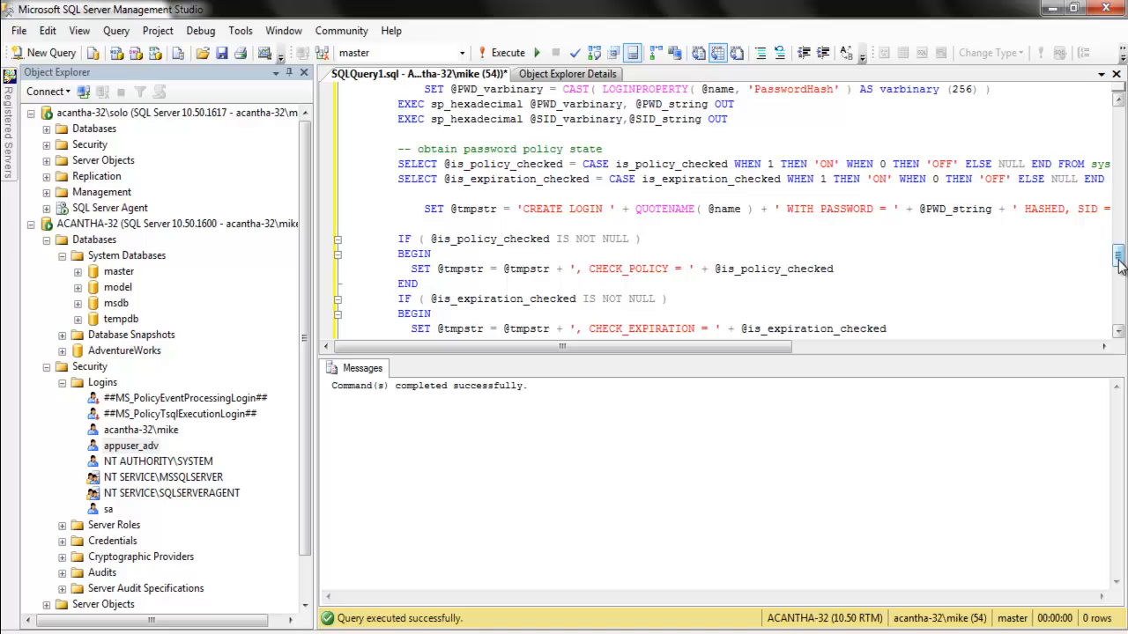
{"action": "scroll", "scroll_direction": "up", "scroll_amount": 3}
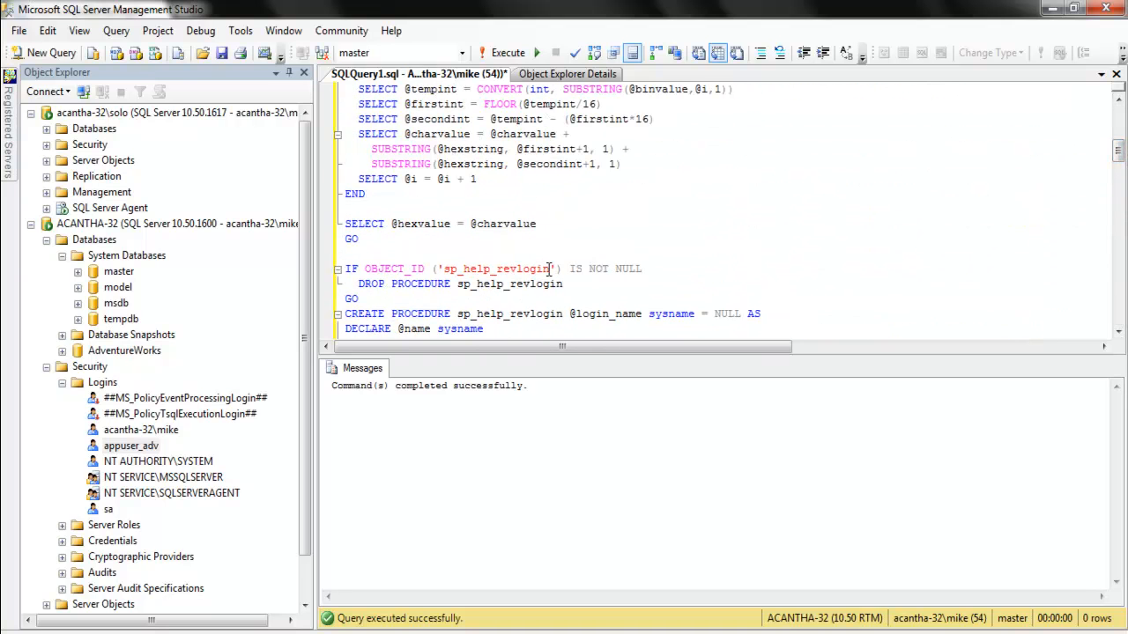
{"action": "double_click", "coordinate": [495, 268]}
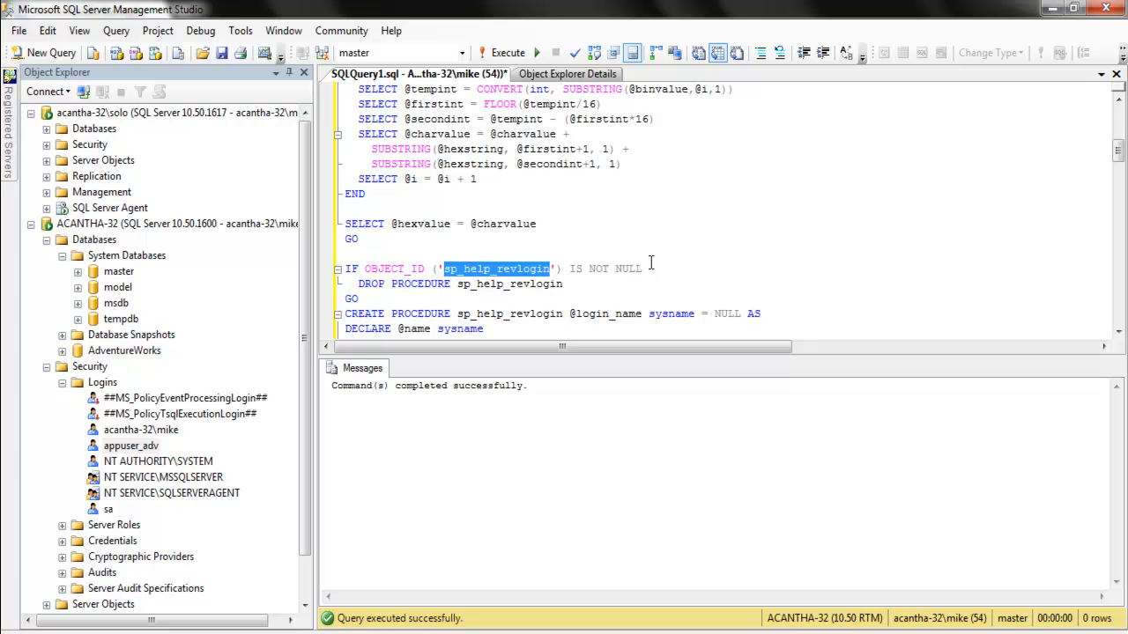
{"action": "mouse_move", "coordinate": [826, 289]}
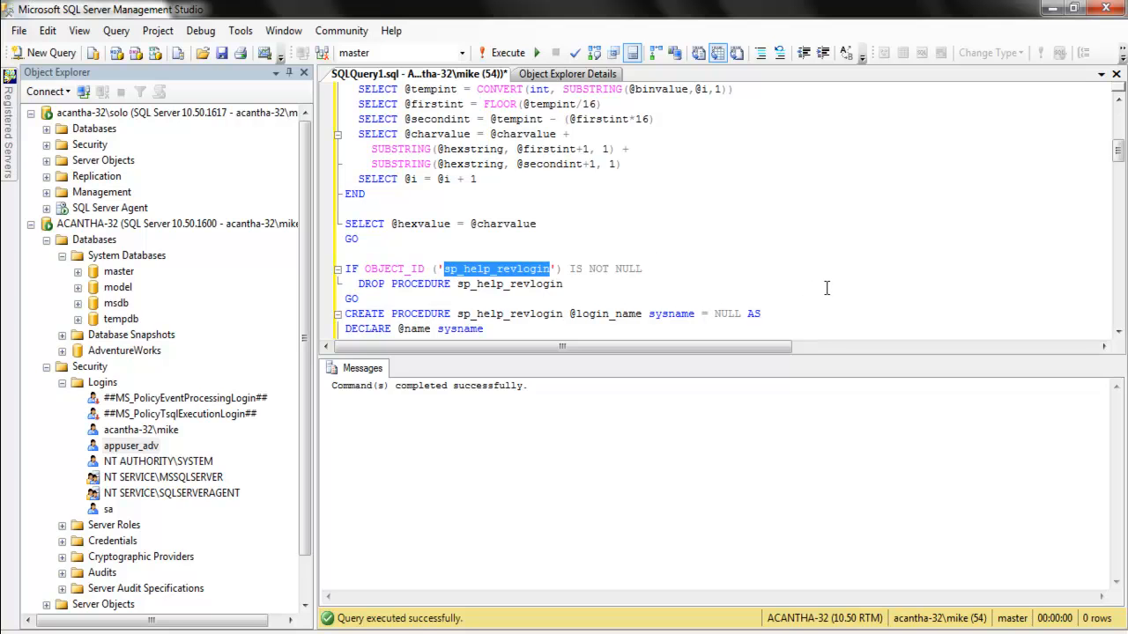
{"action": "mouse_move", "coordinate": [508, 53]}
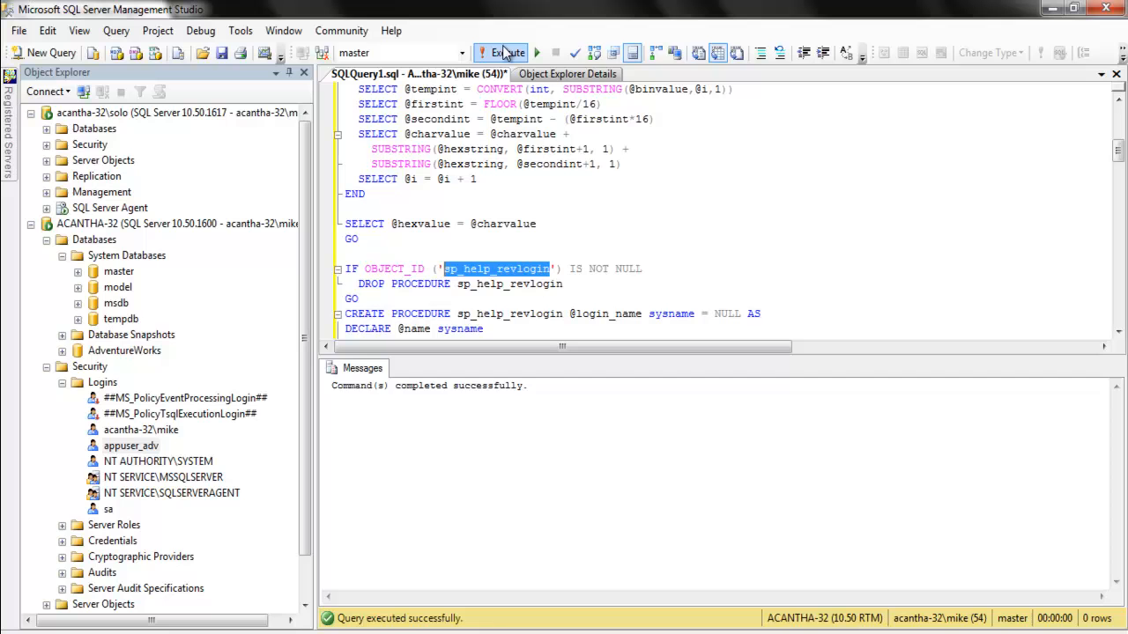
Run sp_help_revlogin and copy the generated appuser_adv CREATE LOGIN statement from Messages
{"action": "left_click", "coordinate": [500, 53]}
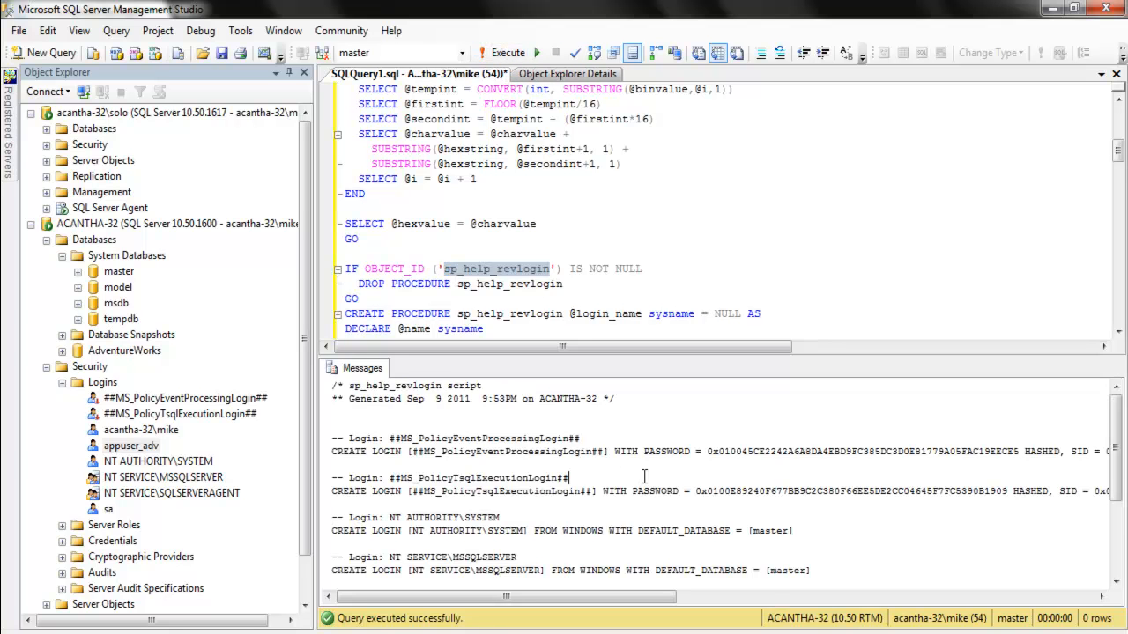
{"action": "scroll", "scroll_direction": "down", "scroll_amount": 3}
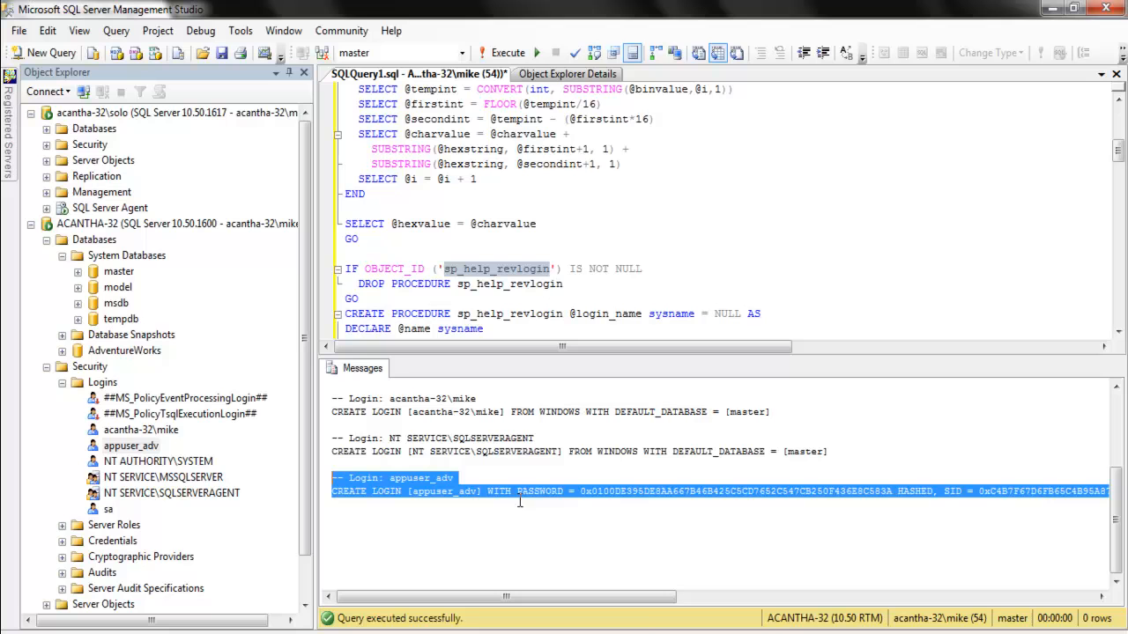
{"action": "right_click", "coordinate": [518, 502]}
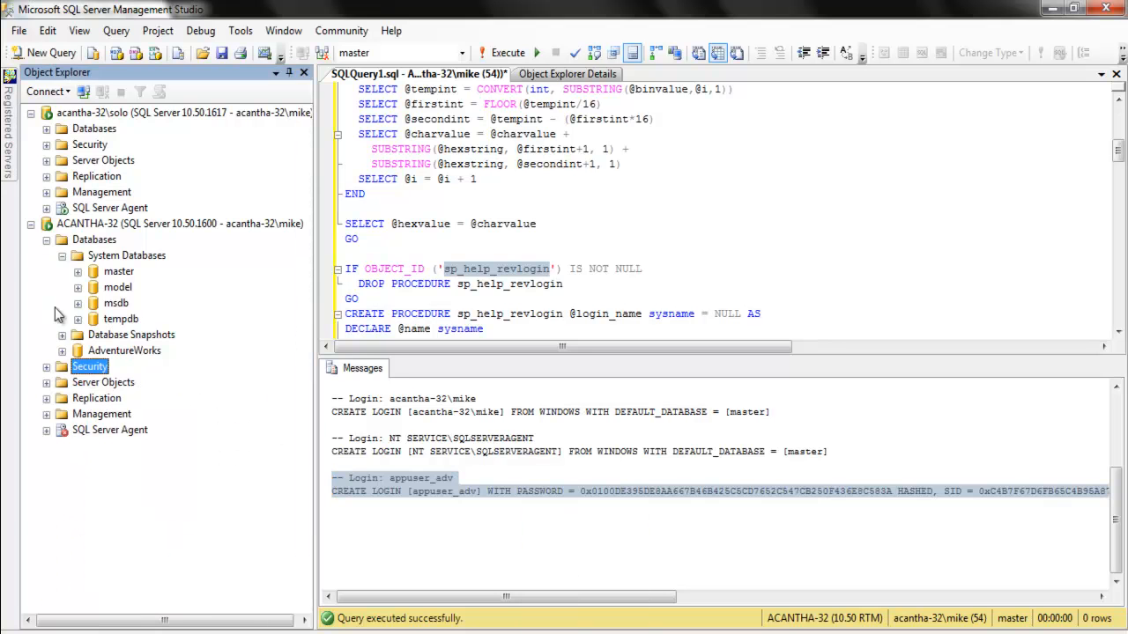
Switch to the solo instance's logins and start a new empty query against its master database
{"action": "left_click", "coordinate": [32, 222]}
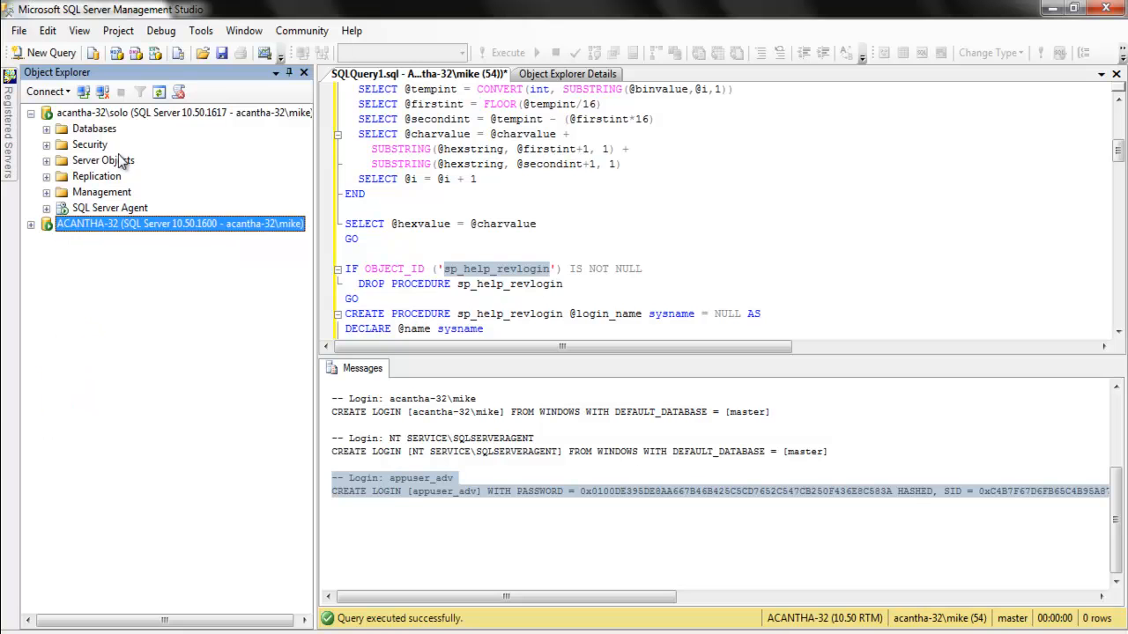
{"action": "left_click", "coordinate": [46, 145]}
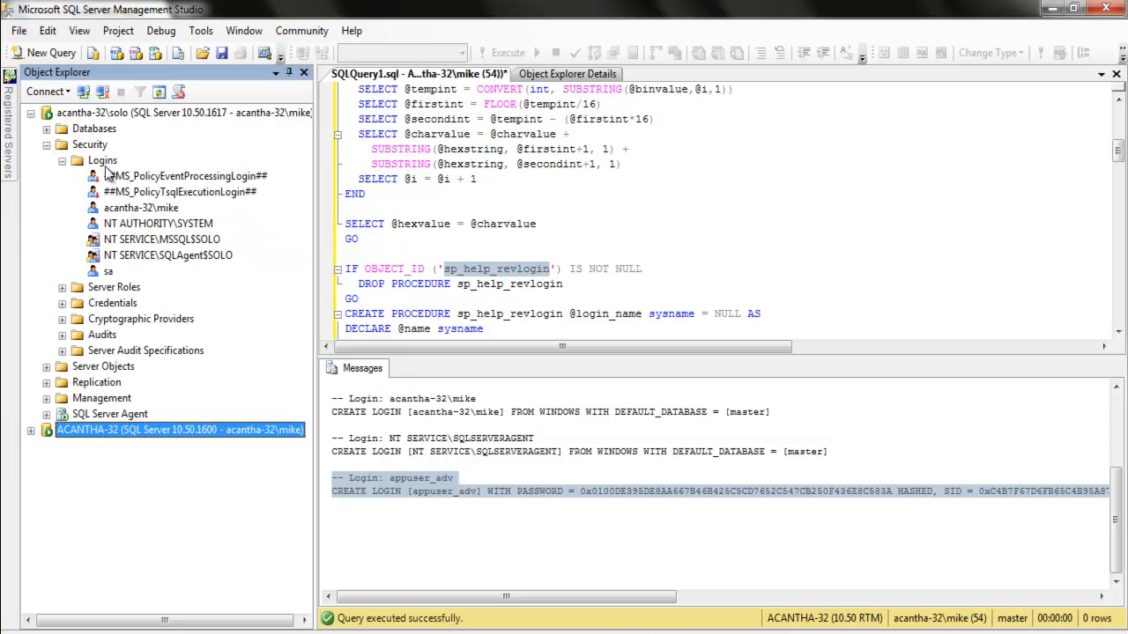
{"action": "right_click", "coordinate": [102, 158]}
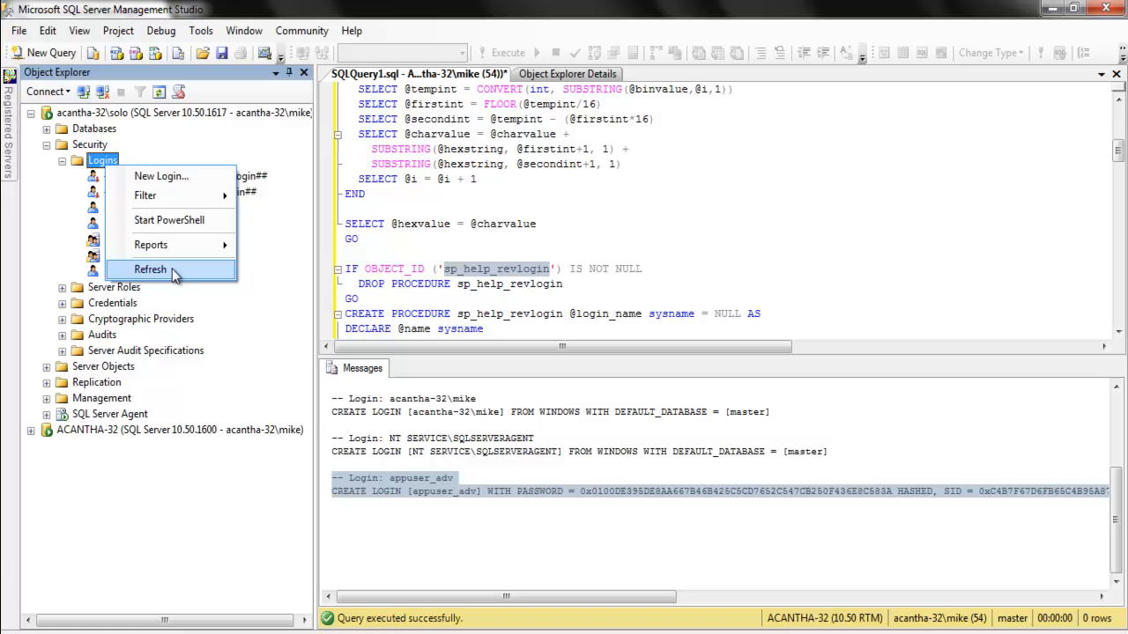
{"action": "left_click", "coordinate": [150, 268]}
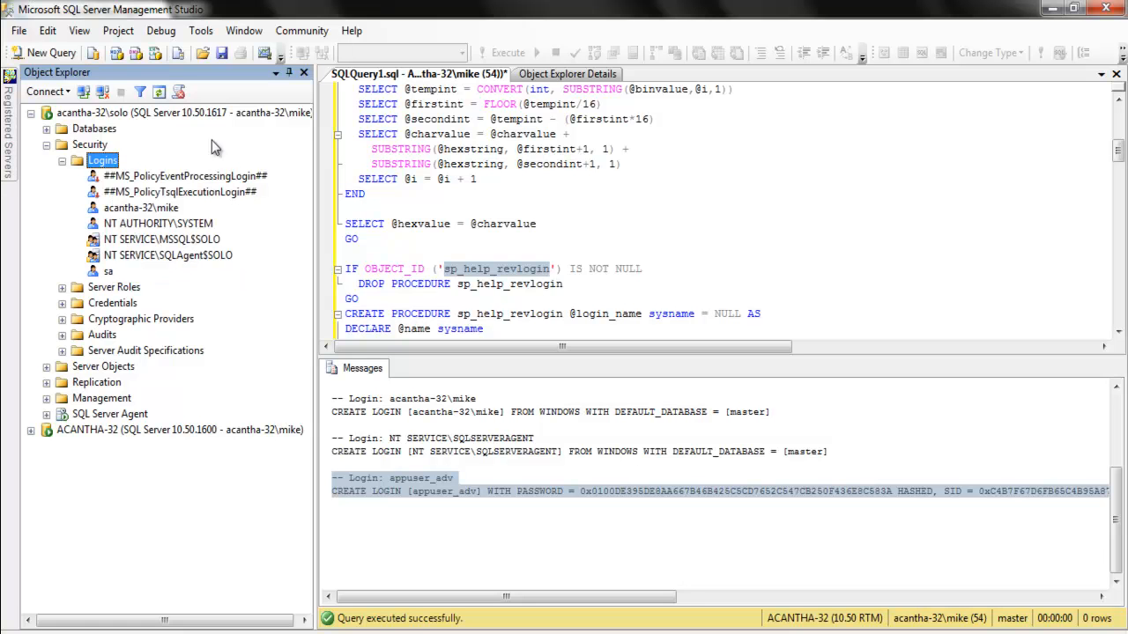
{"action": "left_click", "coordinate": [46, 129]}
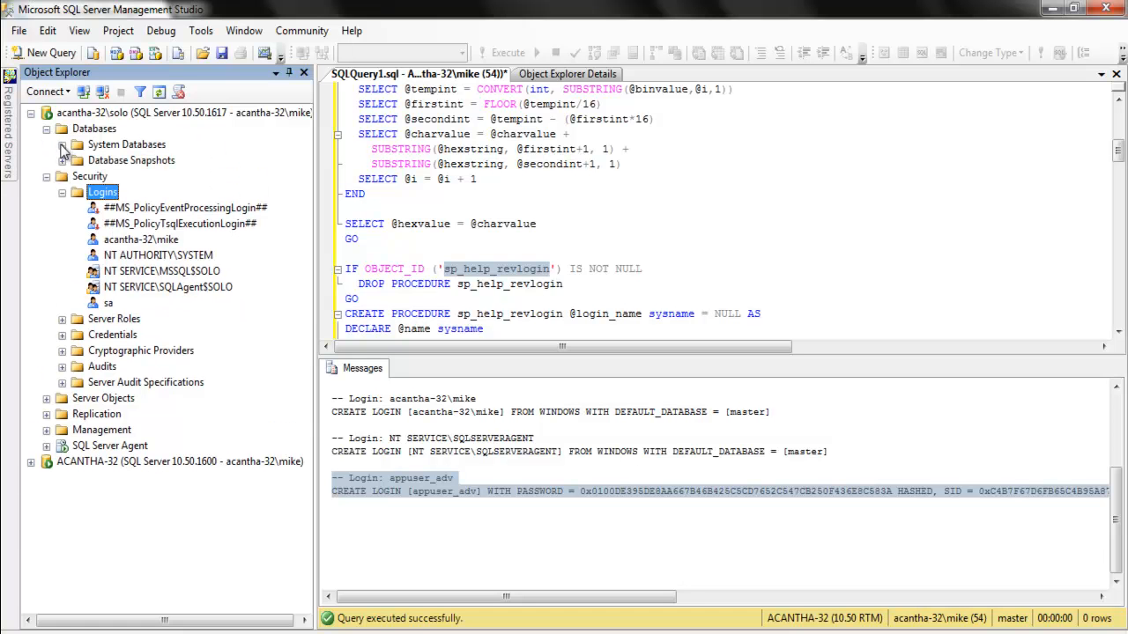
{"action": "right_click", "coordinate": [118, 159]}
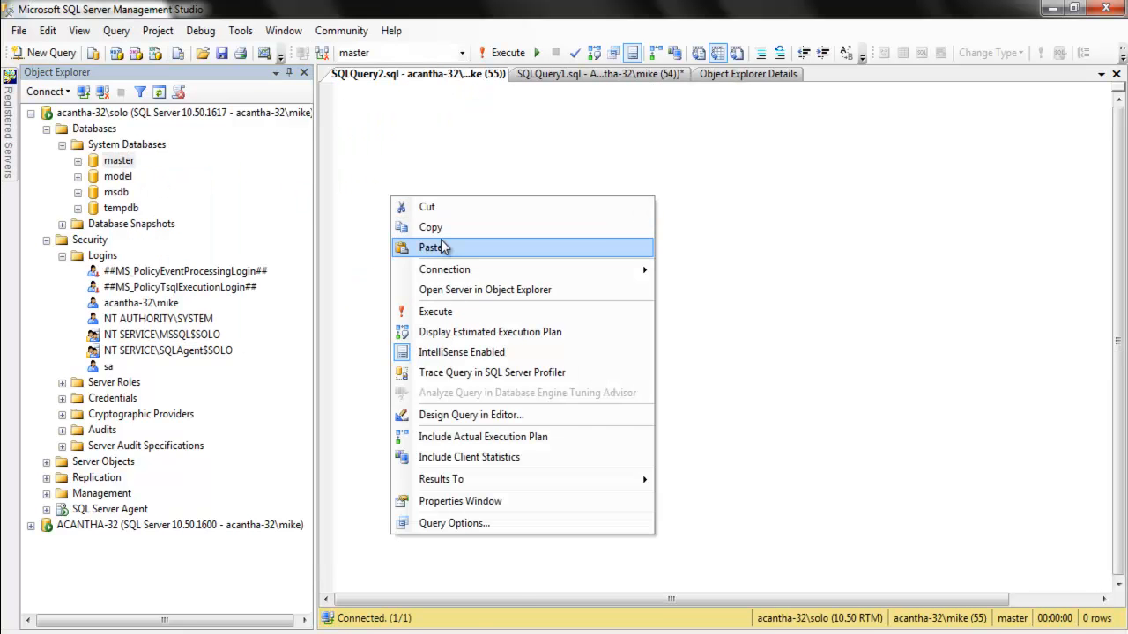
Execute the appuser_adv CREATE LOGIN statement and refresh Logins so appuser_adv appears
{"action": "left_click", "coordinate": [432, 247]}
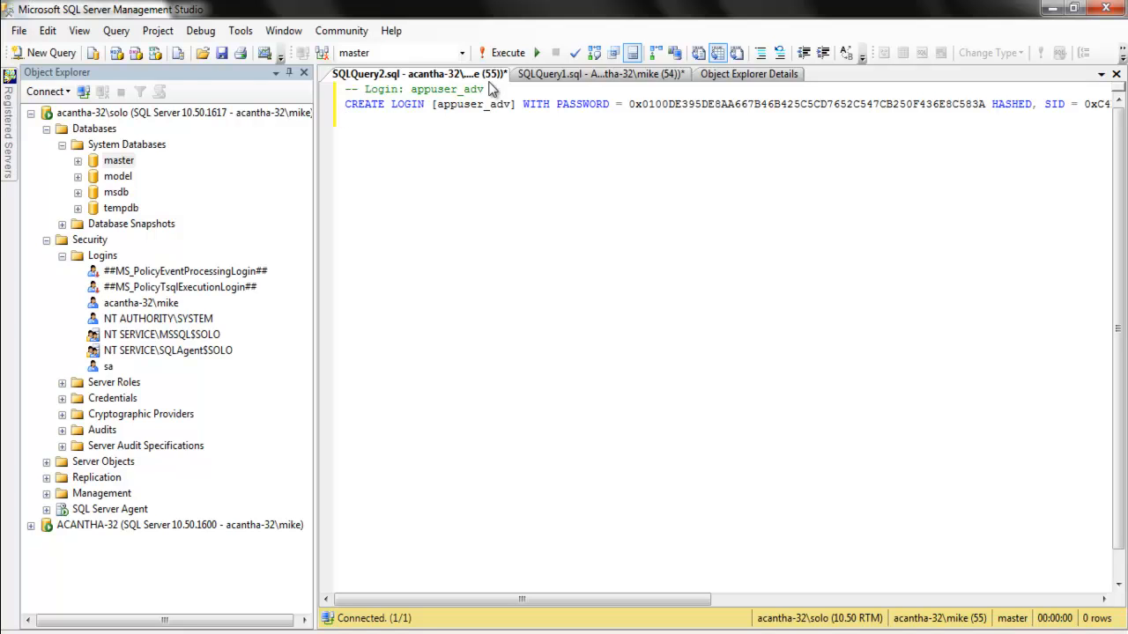
{"action": "left_click", "coordinate": [507, 53]}
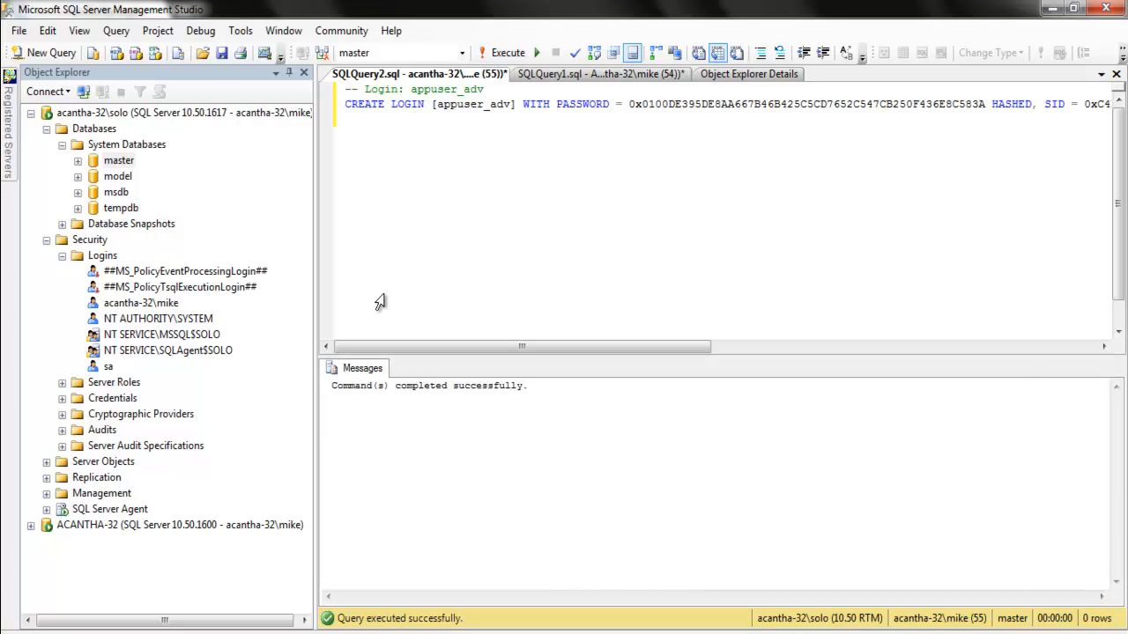
{"action": "right_click", "coordinate": [103, 256]}
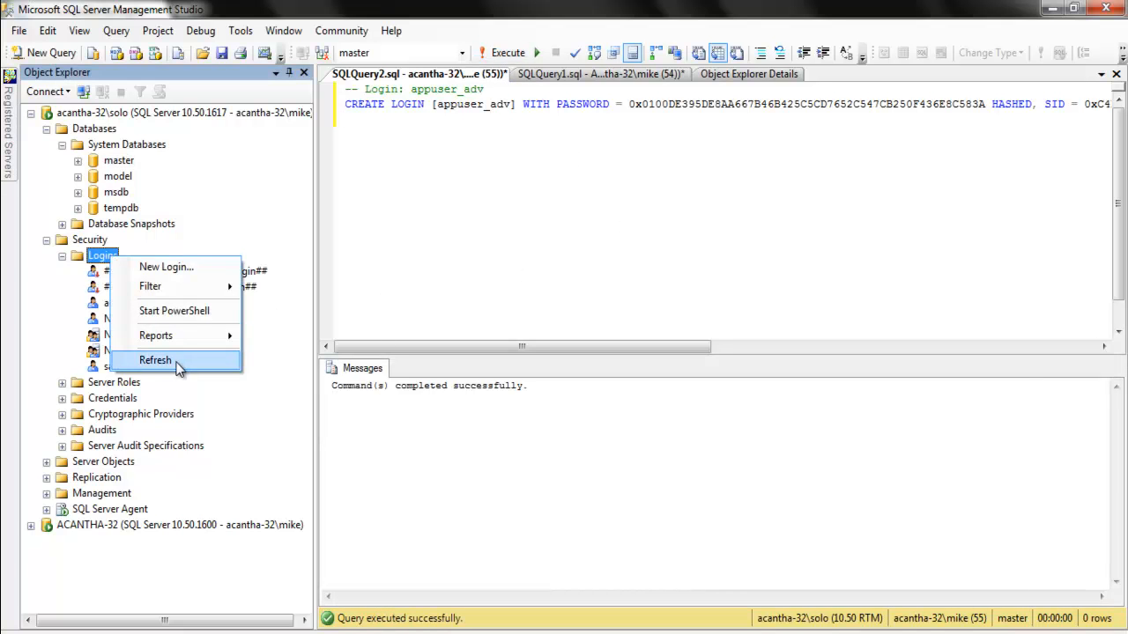
{"action": "left_click", "coordinate": [156, 360]}
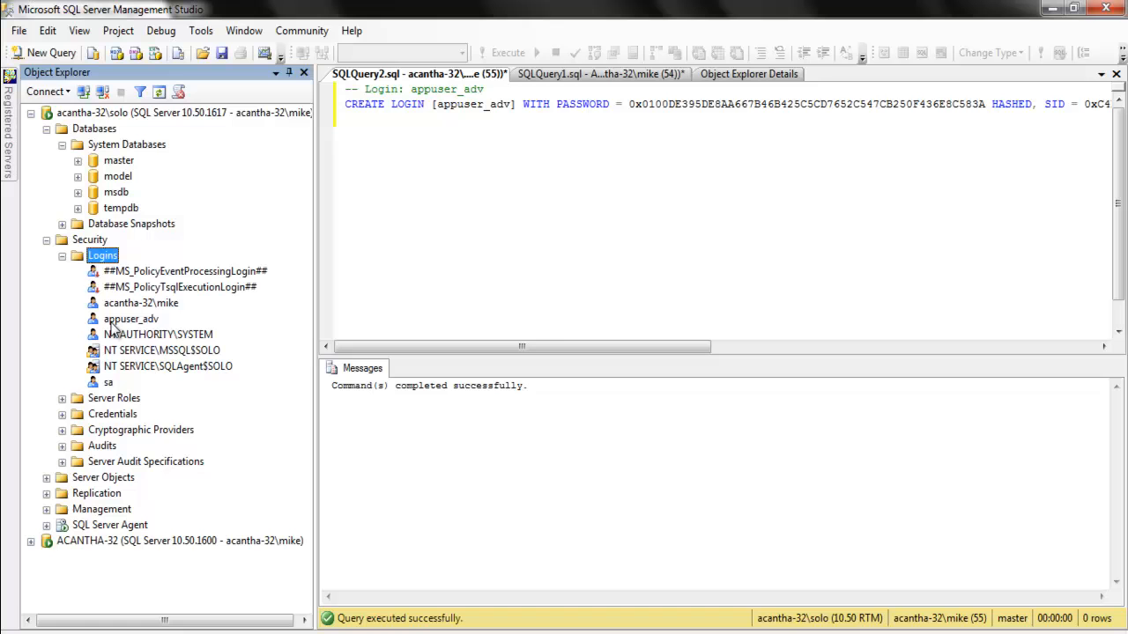
{"action": "left_click", "coordinate": [130, 319]}
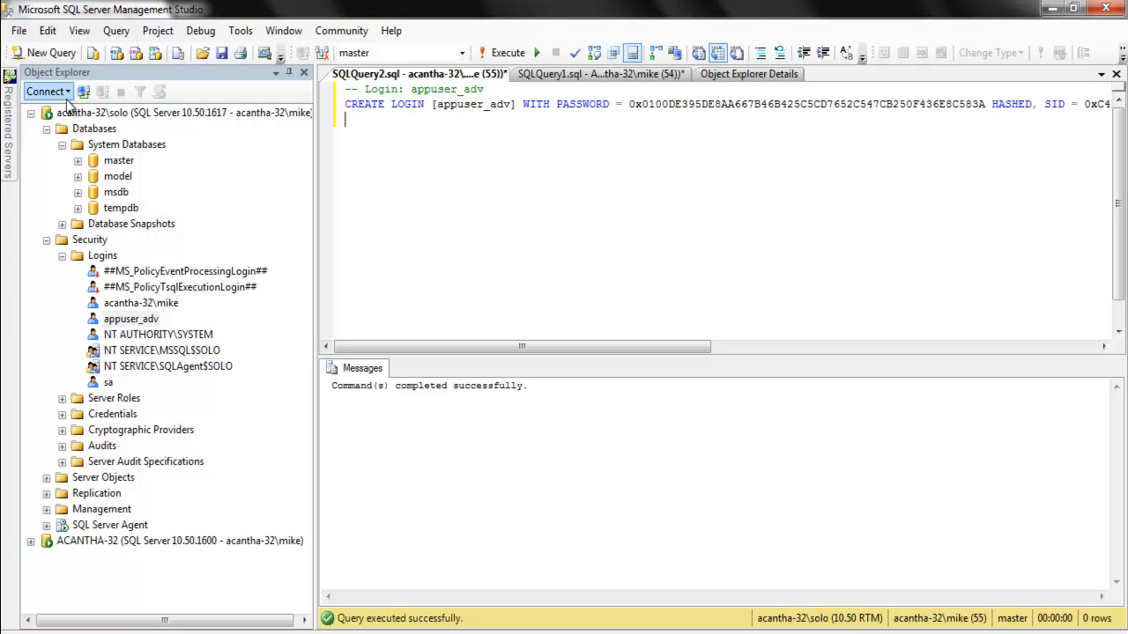
Connect to the solo instance as appuser_adv with SQL Server Authentication and its password
{"action": "left_click", "coordinate": [44, 91]}
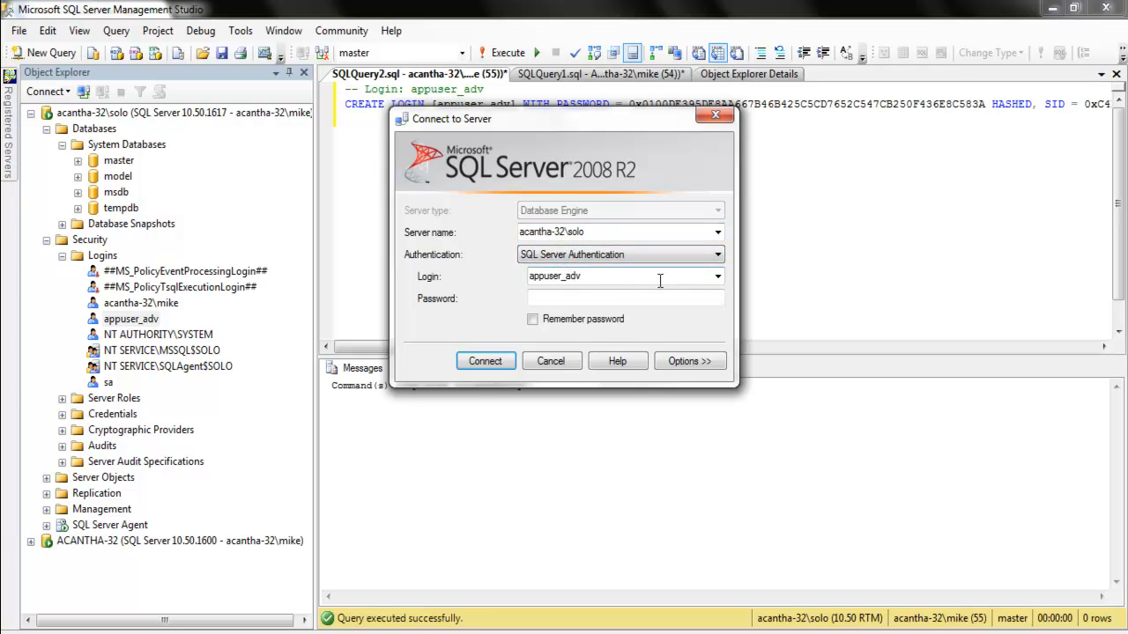
{"action": "left_click", "coordinate": [625, 298]}
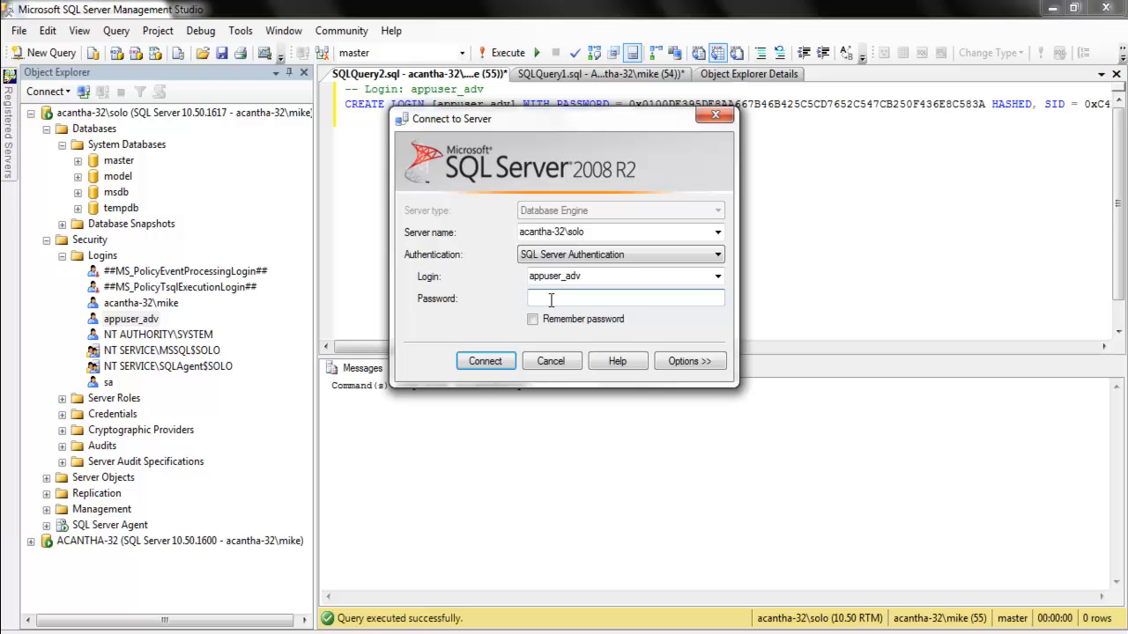
{"action": "type", "text": "password"}
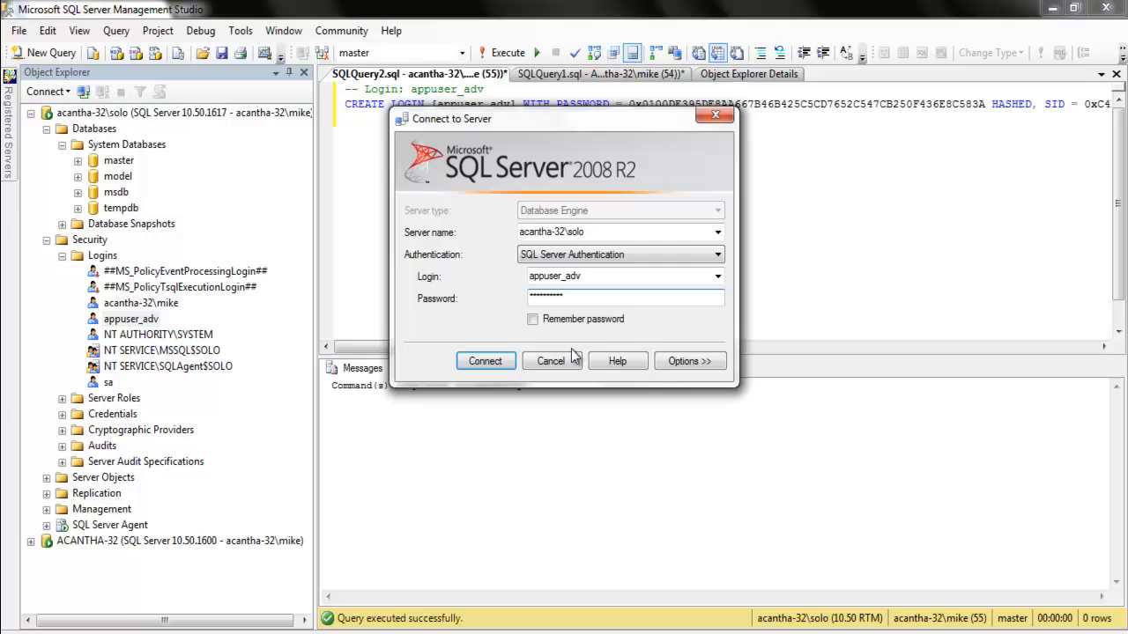
{"action": "left_click", "coordinate": [485, 359]}
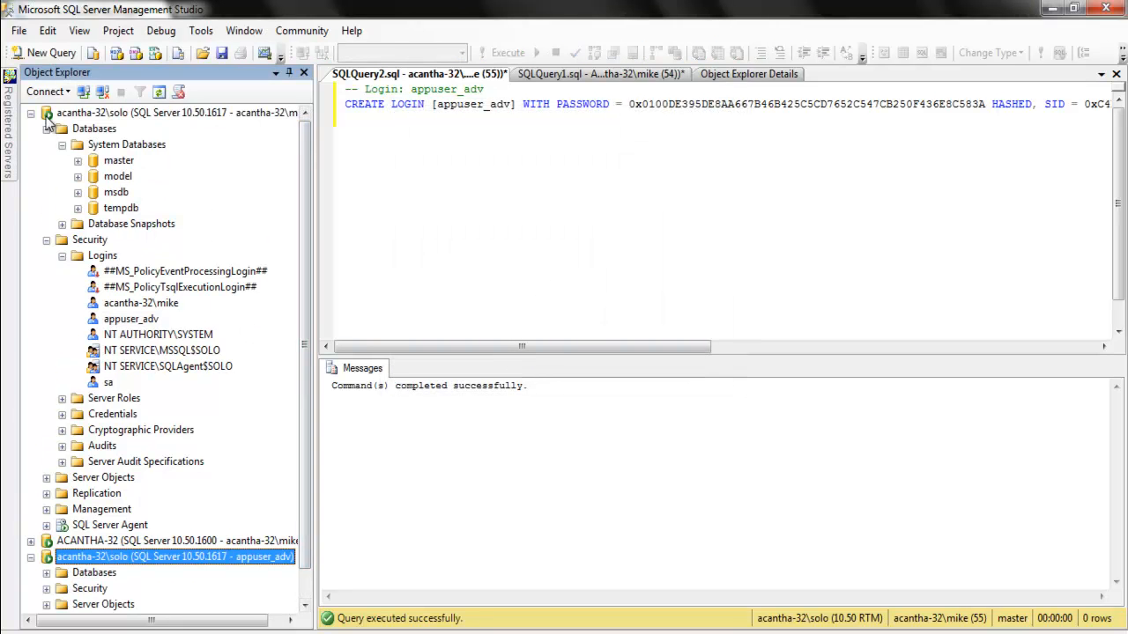
{"action": "left_click", "coordinate": [46, 113]}
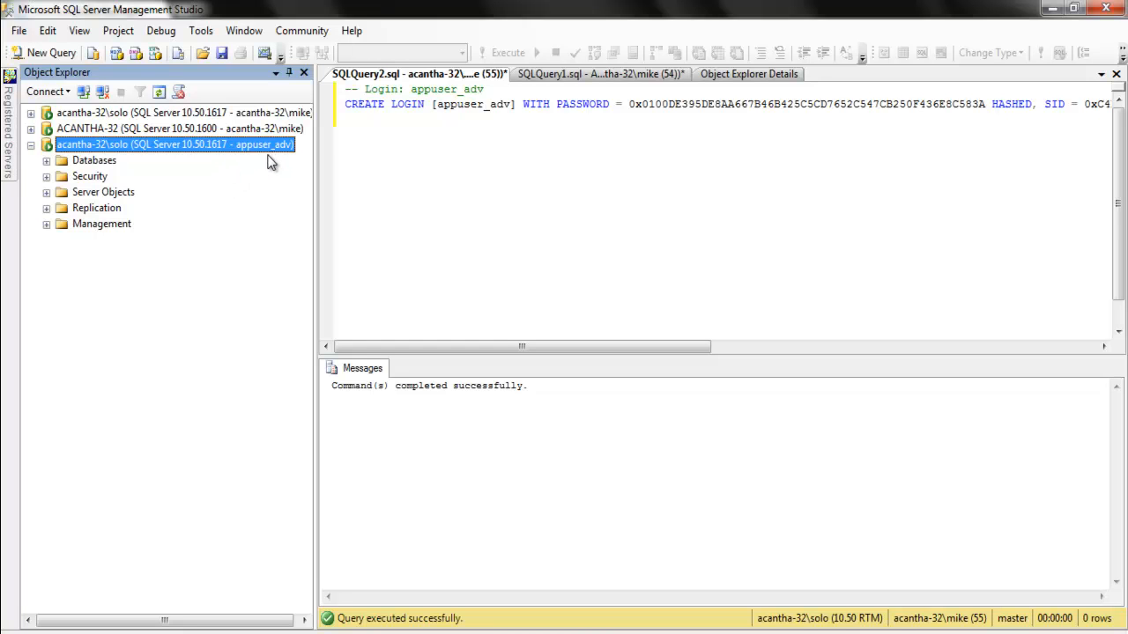
{"action": "mouse_move", "coordinate": [271, 186]}
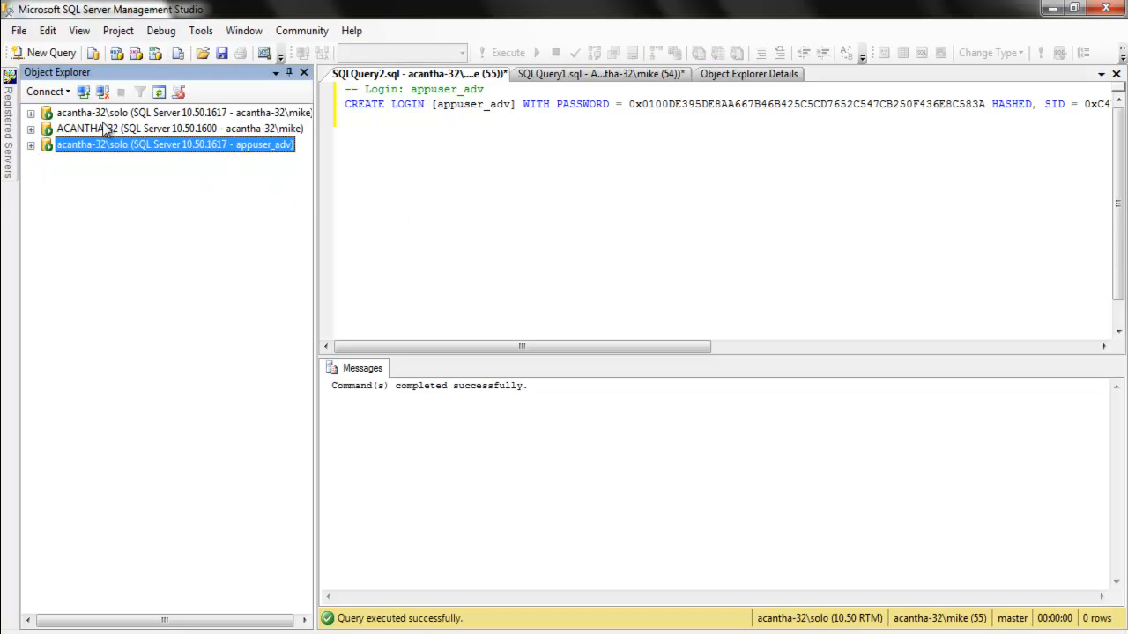
{"action": "mouse_move", "coordinate": [127, 180]}
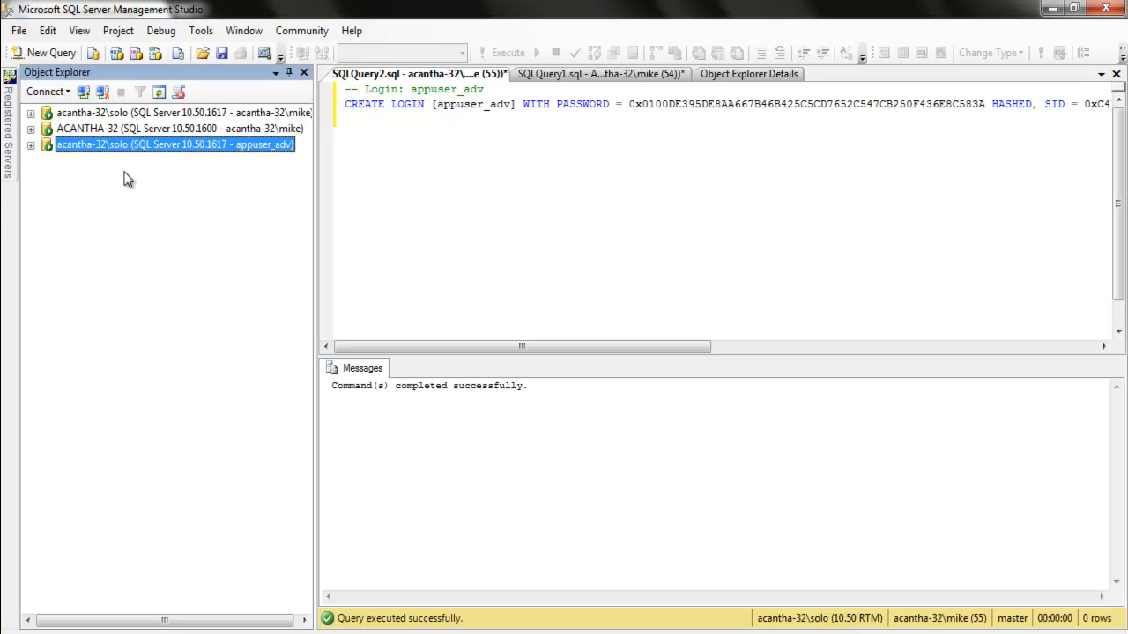
Browse the appuser_adv connection's databases, then return to the original solo connection's tree
{"action": "left_click", "coordinate": [32, 145]}
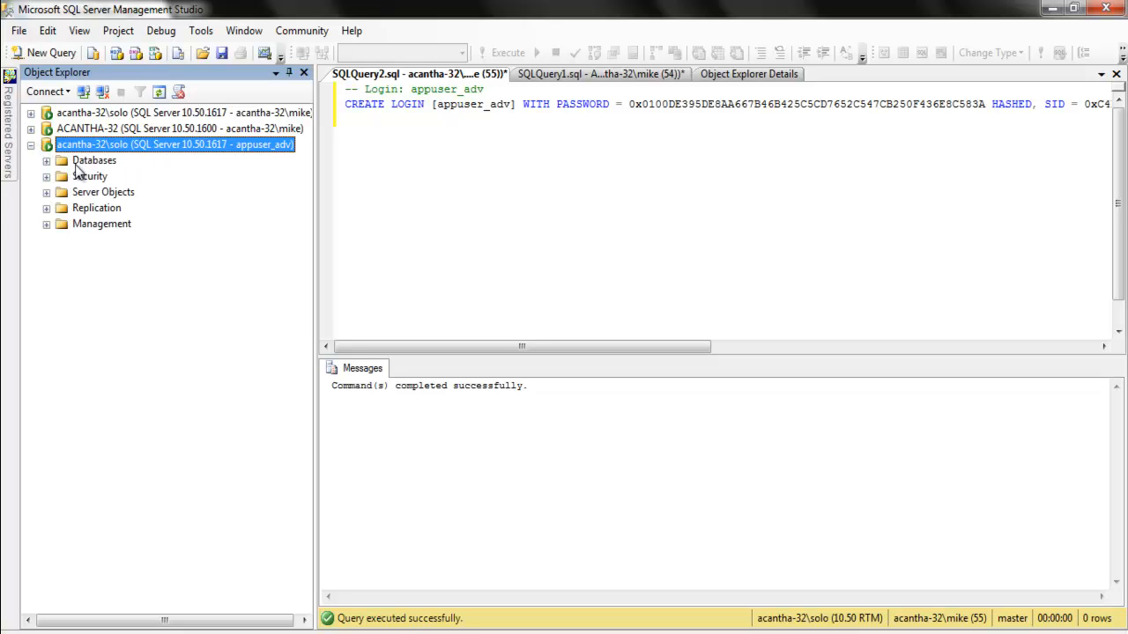
{"action": "left_click", "coordinate": [46, 160]}
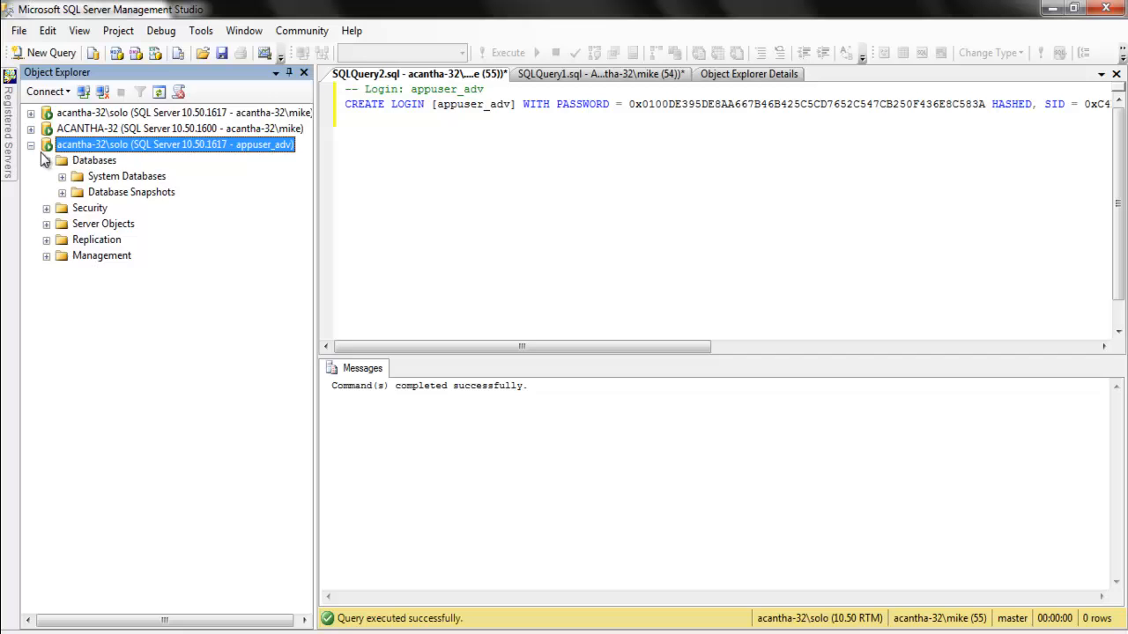
{"action": "left_click", "coordinate": [32, 145]}
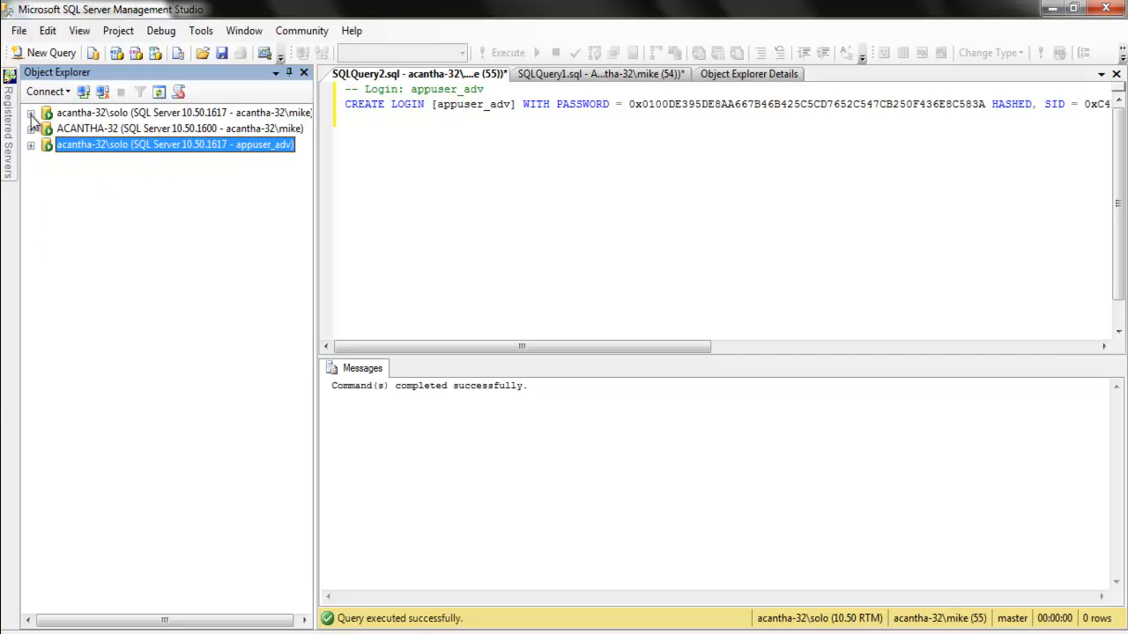
{"action": "left_click", "coordinate": [32, 112]}
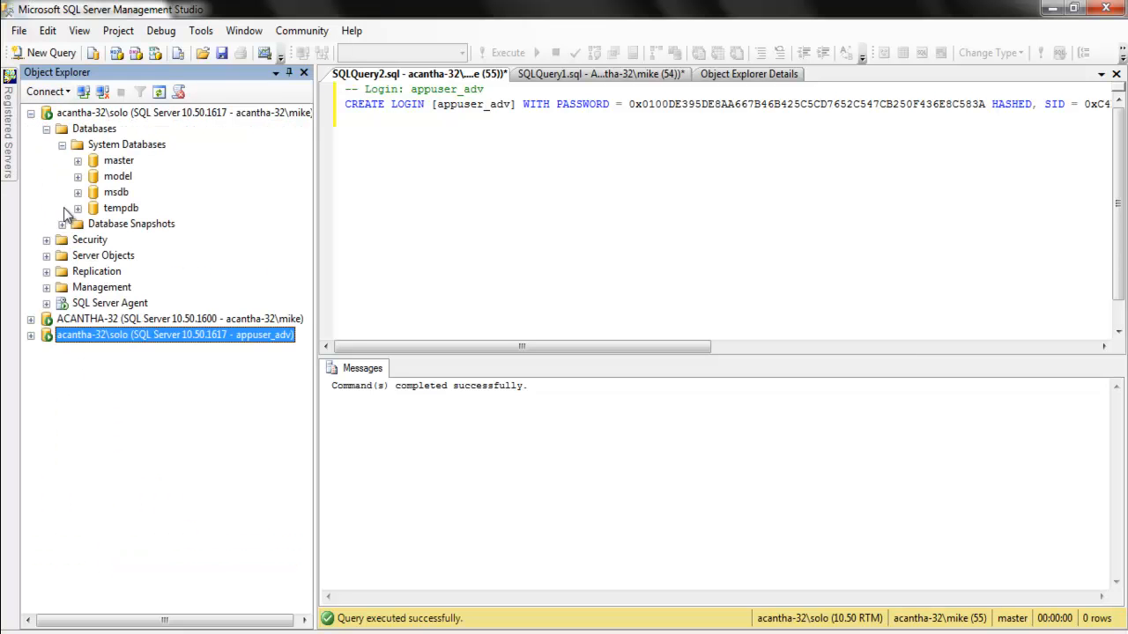
{"action": "left_click", "coordinate": [46, 127]}
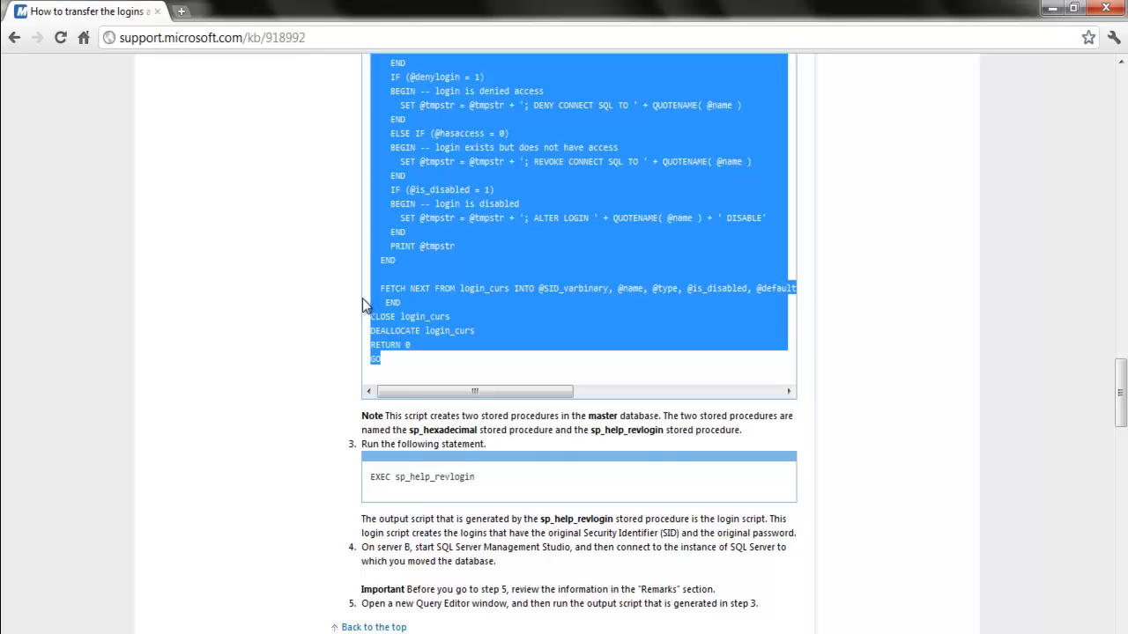
{"action": "scroll", "scroll_direction": "up", "scroll_amount": 3}
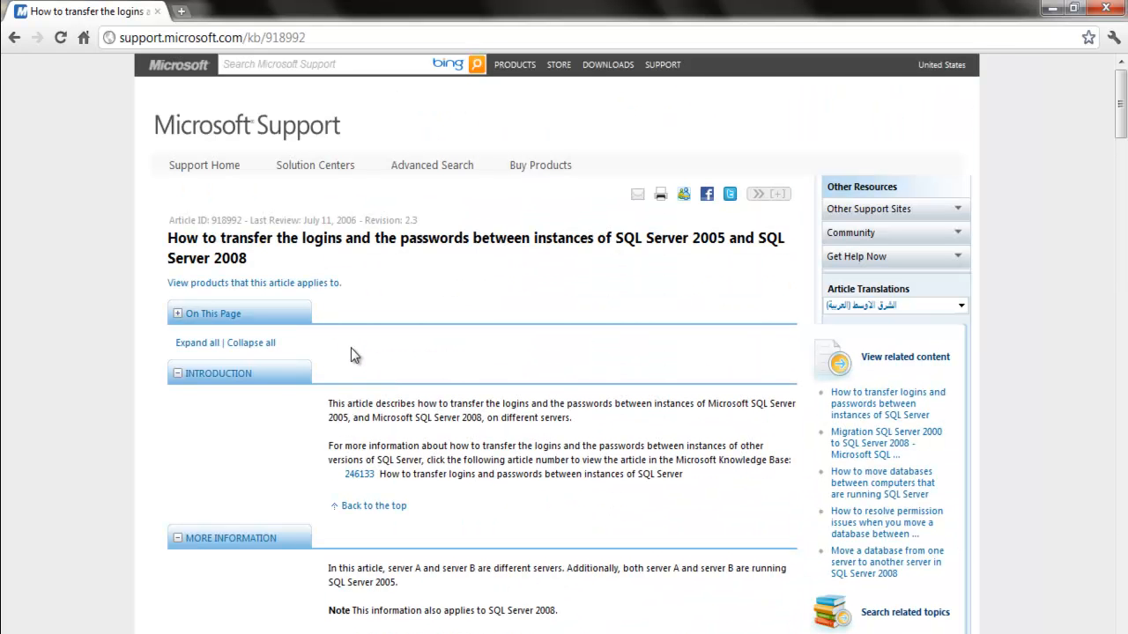
{"action": "mouse_move", "coordinate": [439, 290]}
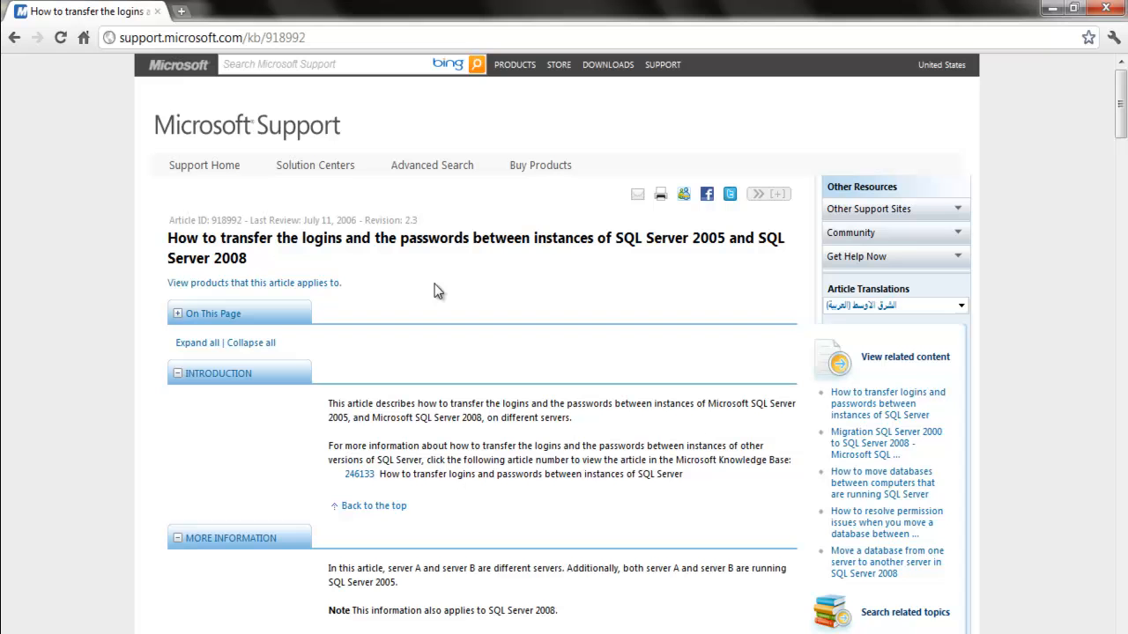
{"action": "mouse_move", "coordinate": [744, 99]}
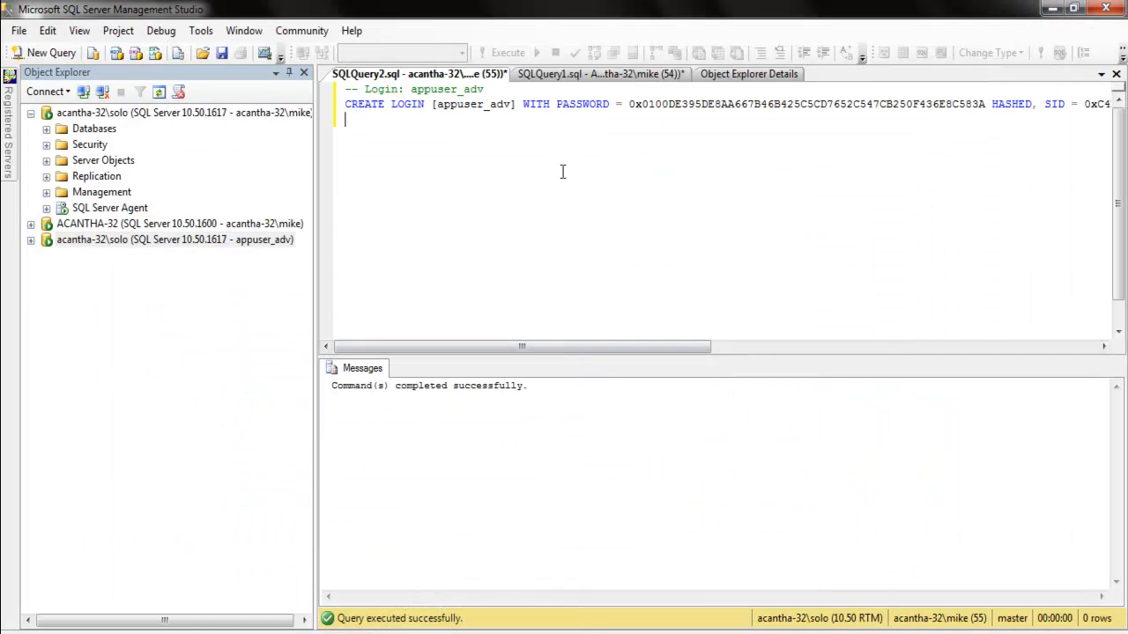
Expand master's Stored Procedures on ACANTHA-32 to show sp_help_revlogin and sp_hexadecimal
{"action": "left_click", "coordinate": [599, 74]}
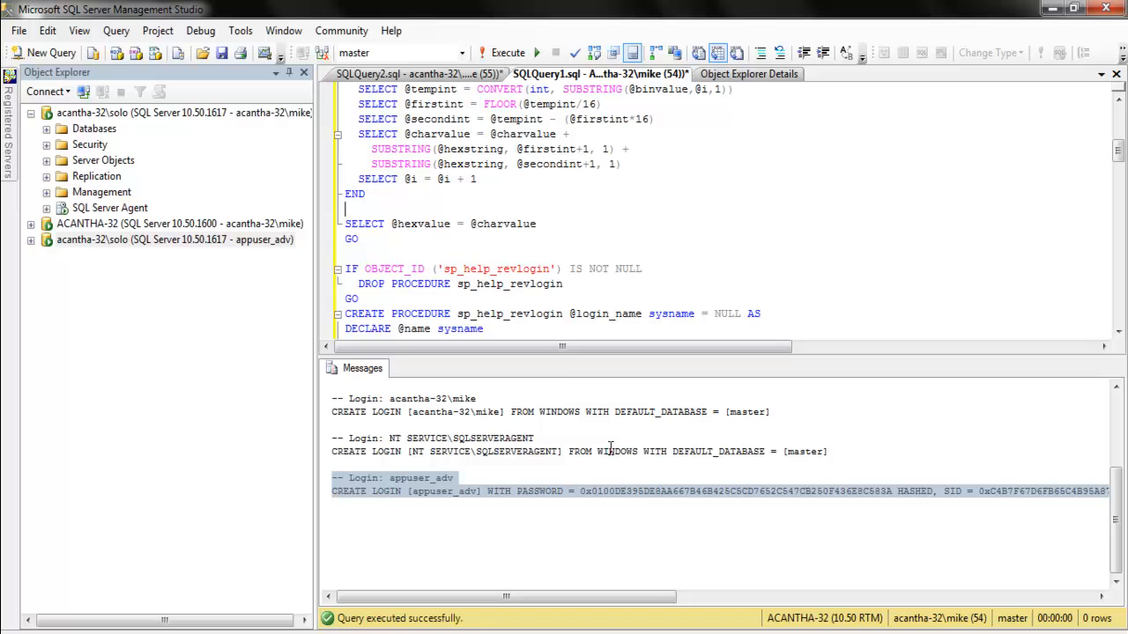
{"action": "mouse_move", "coordinate": [71, 215]}
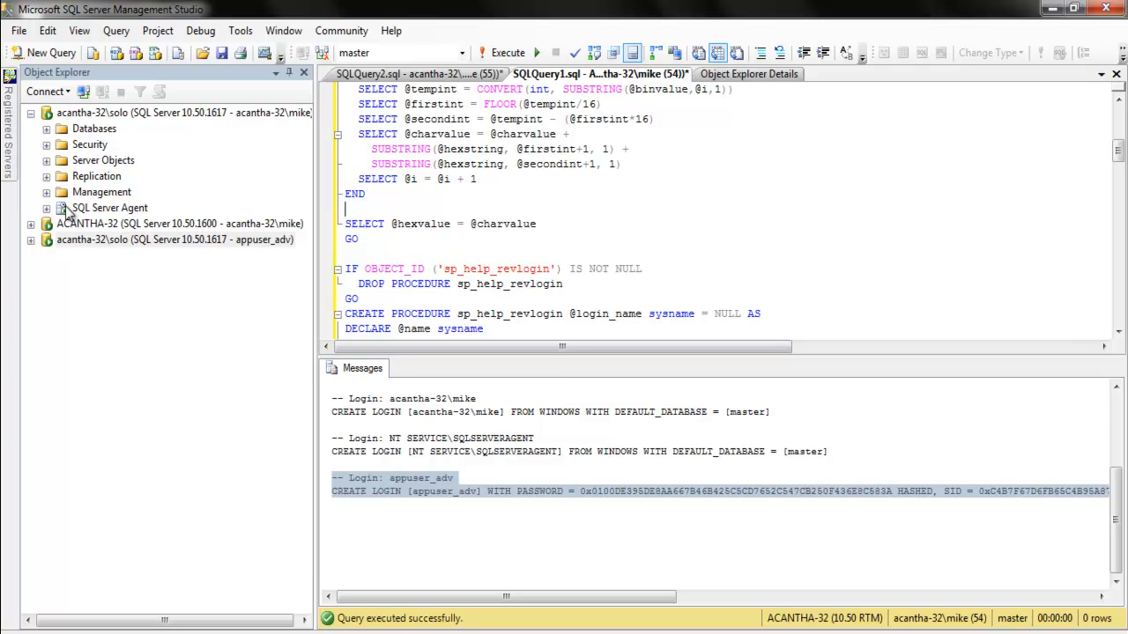
{"action": "left_click", "coordinate": [46, 222]}
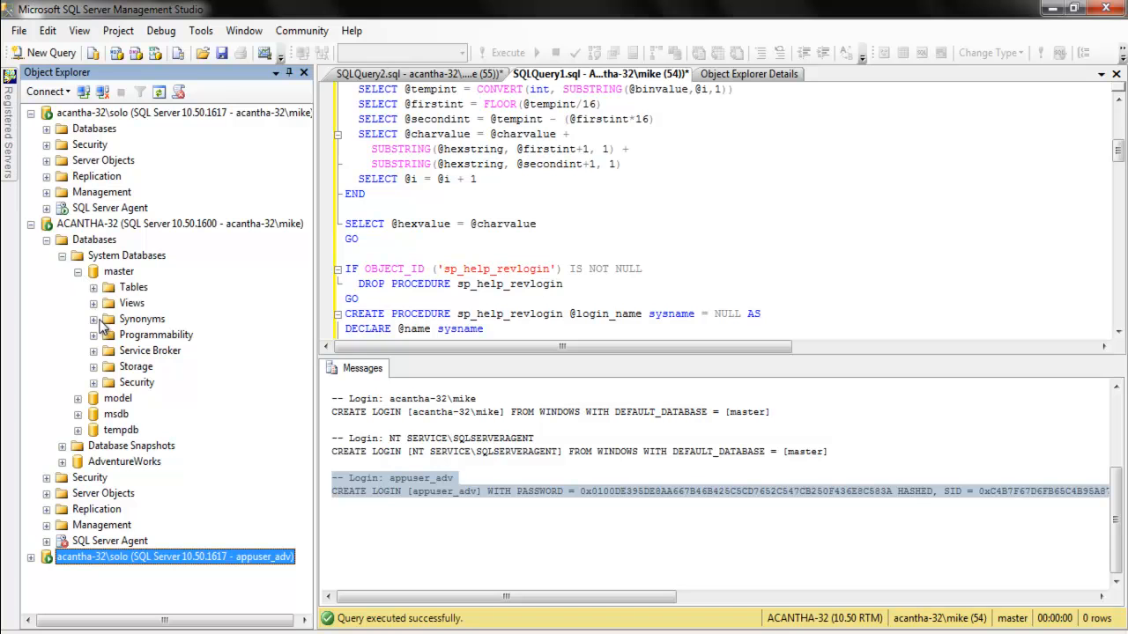
{"action": "left_click", "coordinate": [93, 334]}
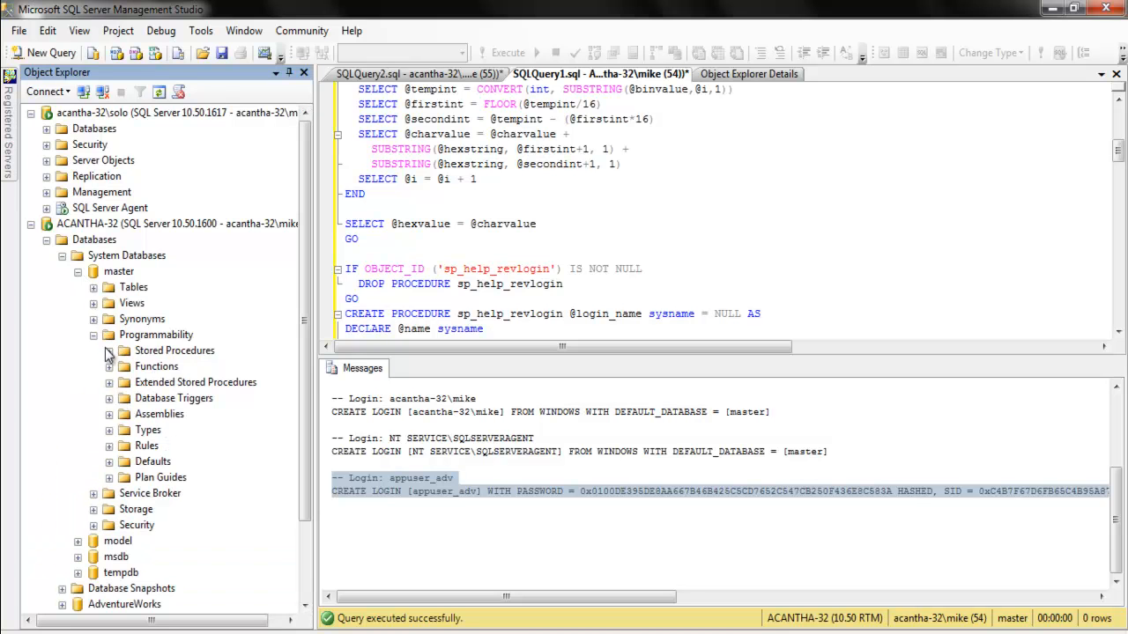
{"action": "left_click", "coordinate": [109, 351]}
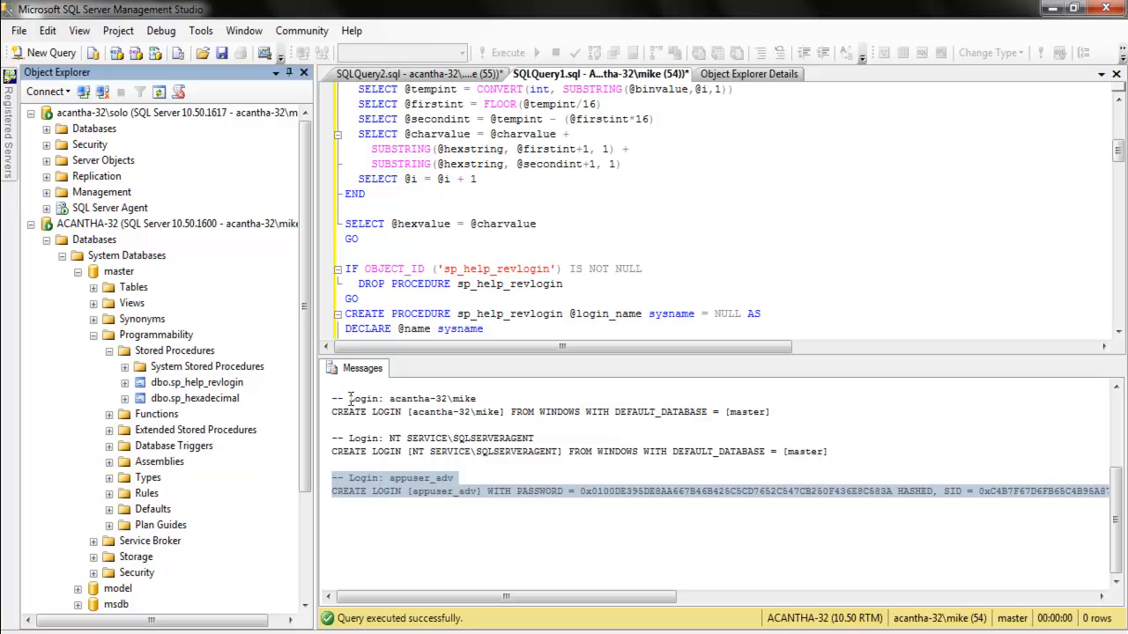
{"action": "mouse_move", "coordinate": [307, 564]}
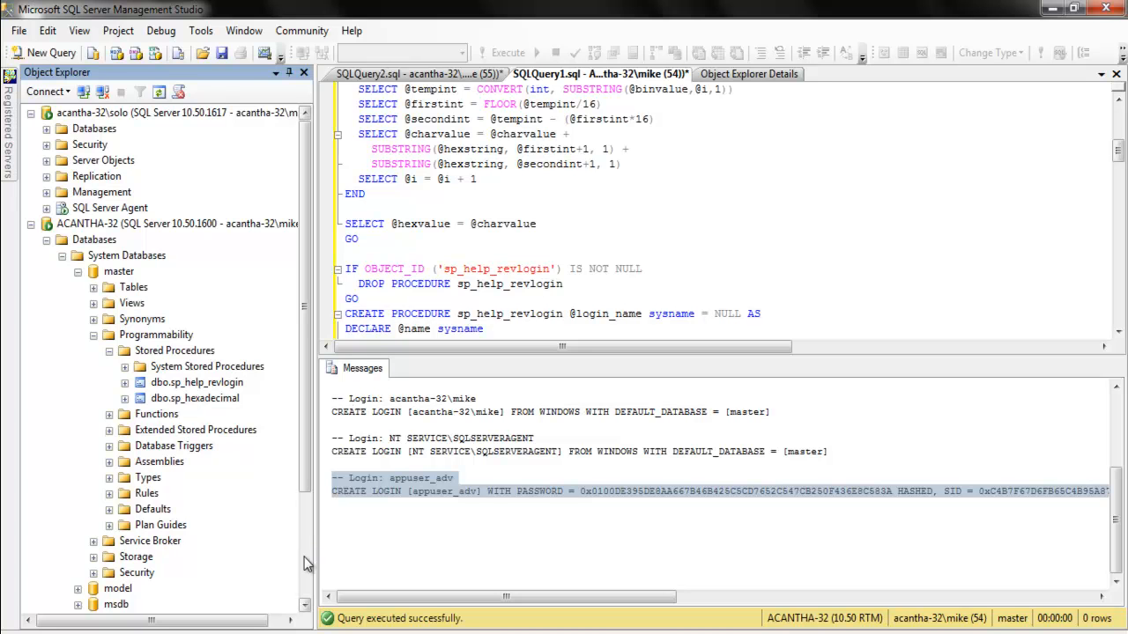